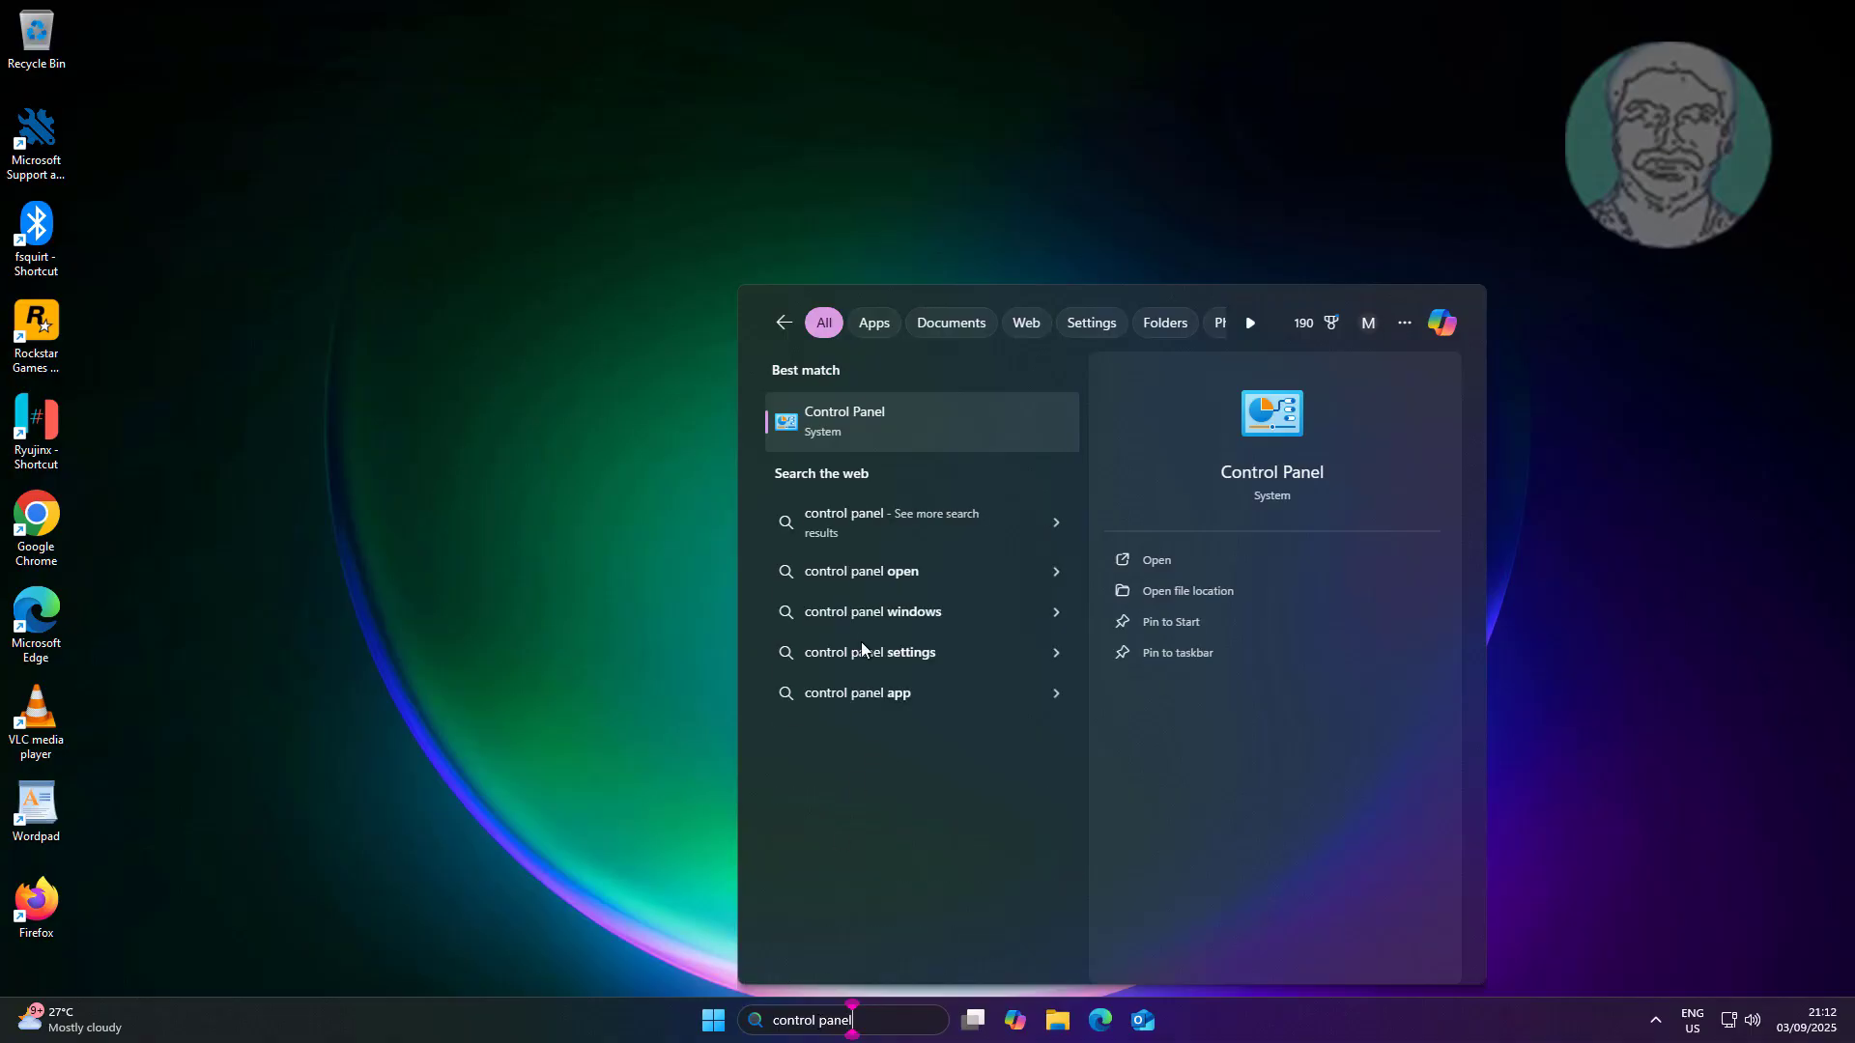
{"action": "mouse_move", "coordinate": [848, 418]}
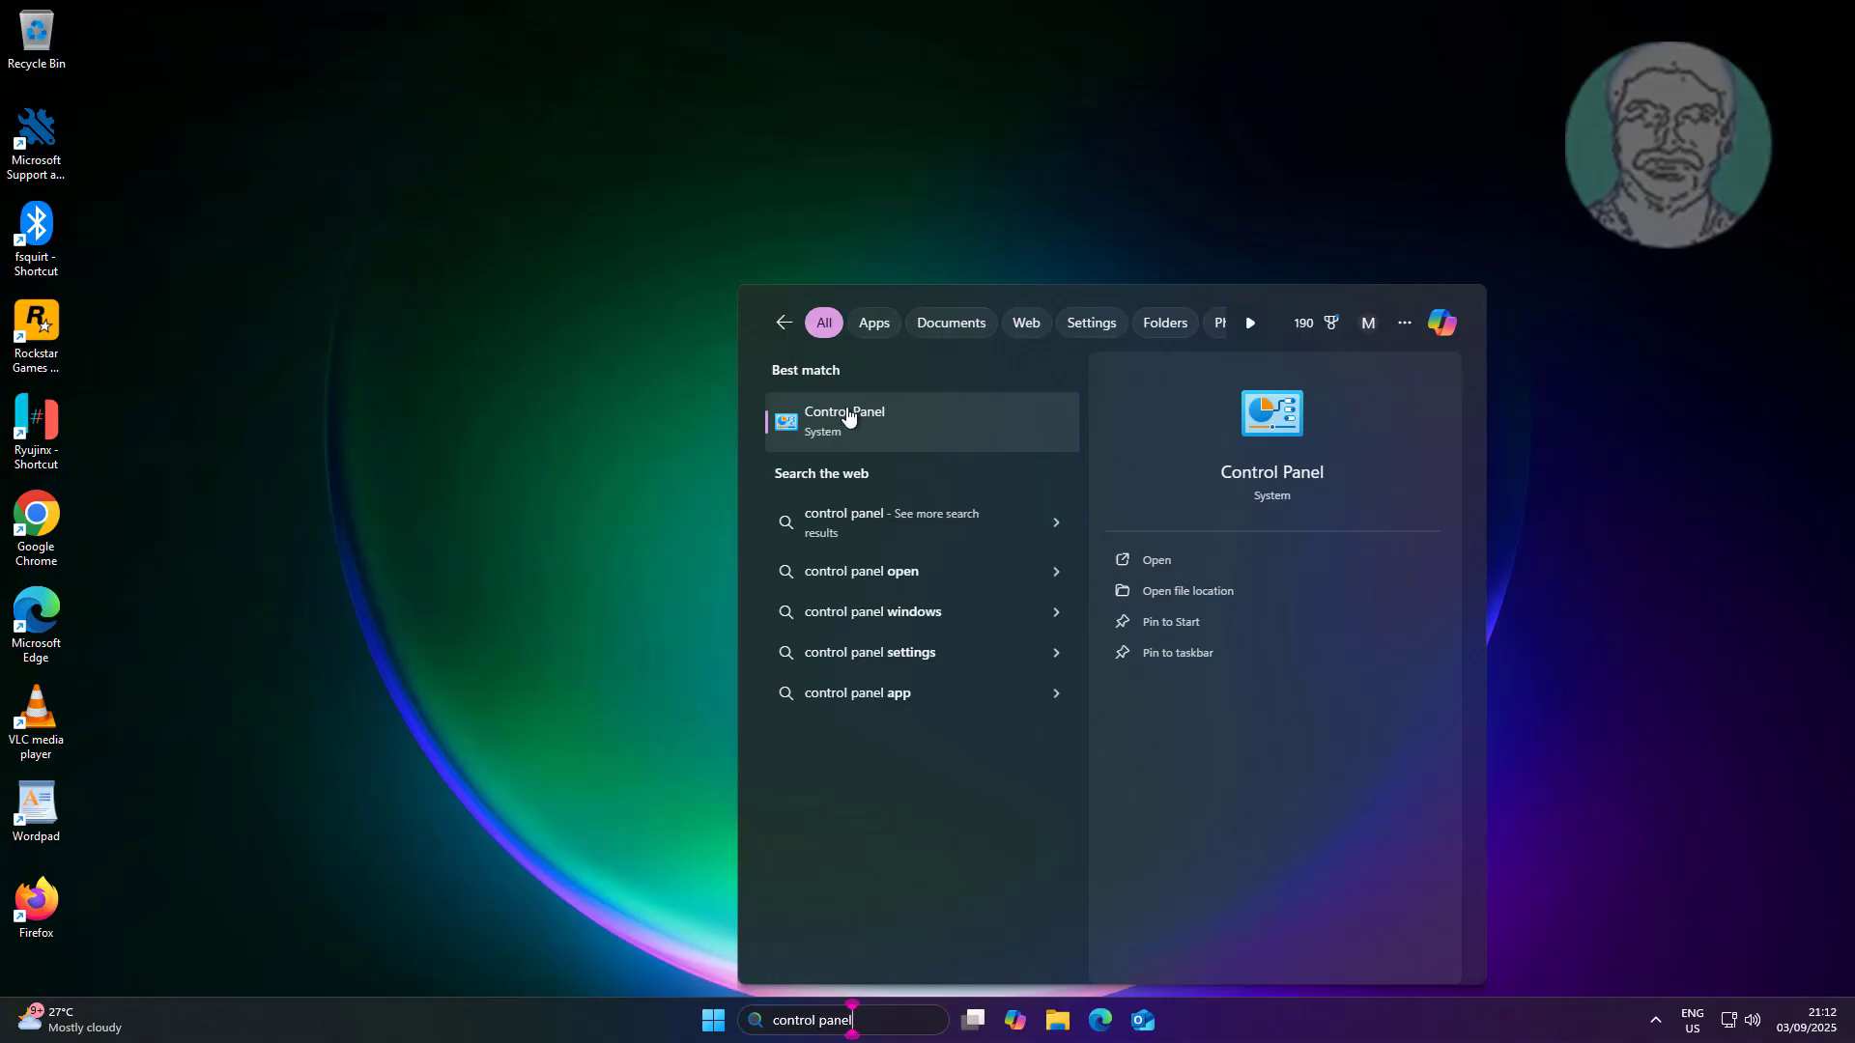
Step: Launch Control Panel from Start search and go to Network and Sharing Centre
{"action": "left_click", "coordinate": [844, 421]}
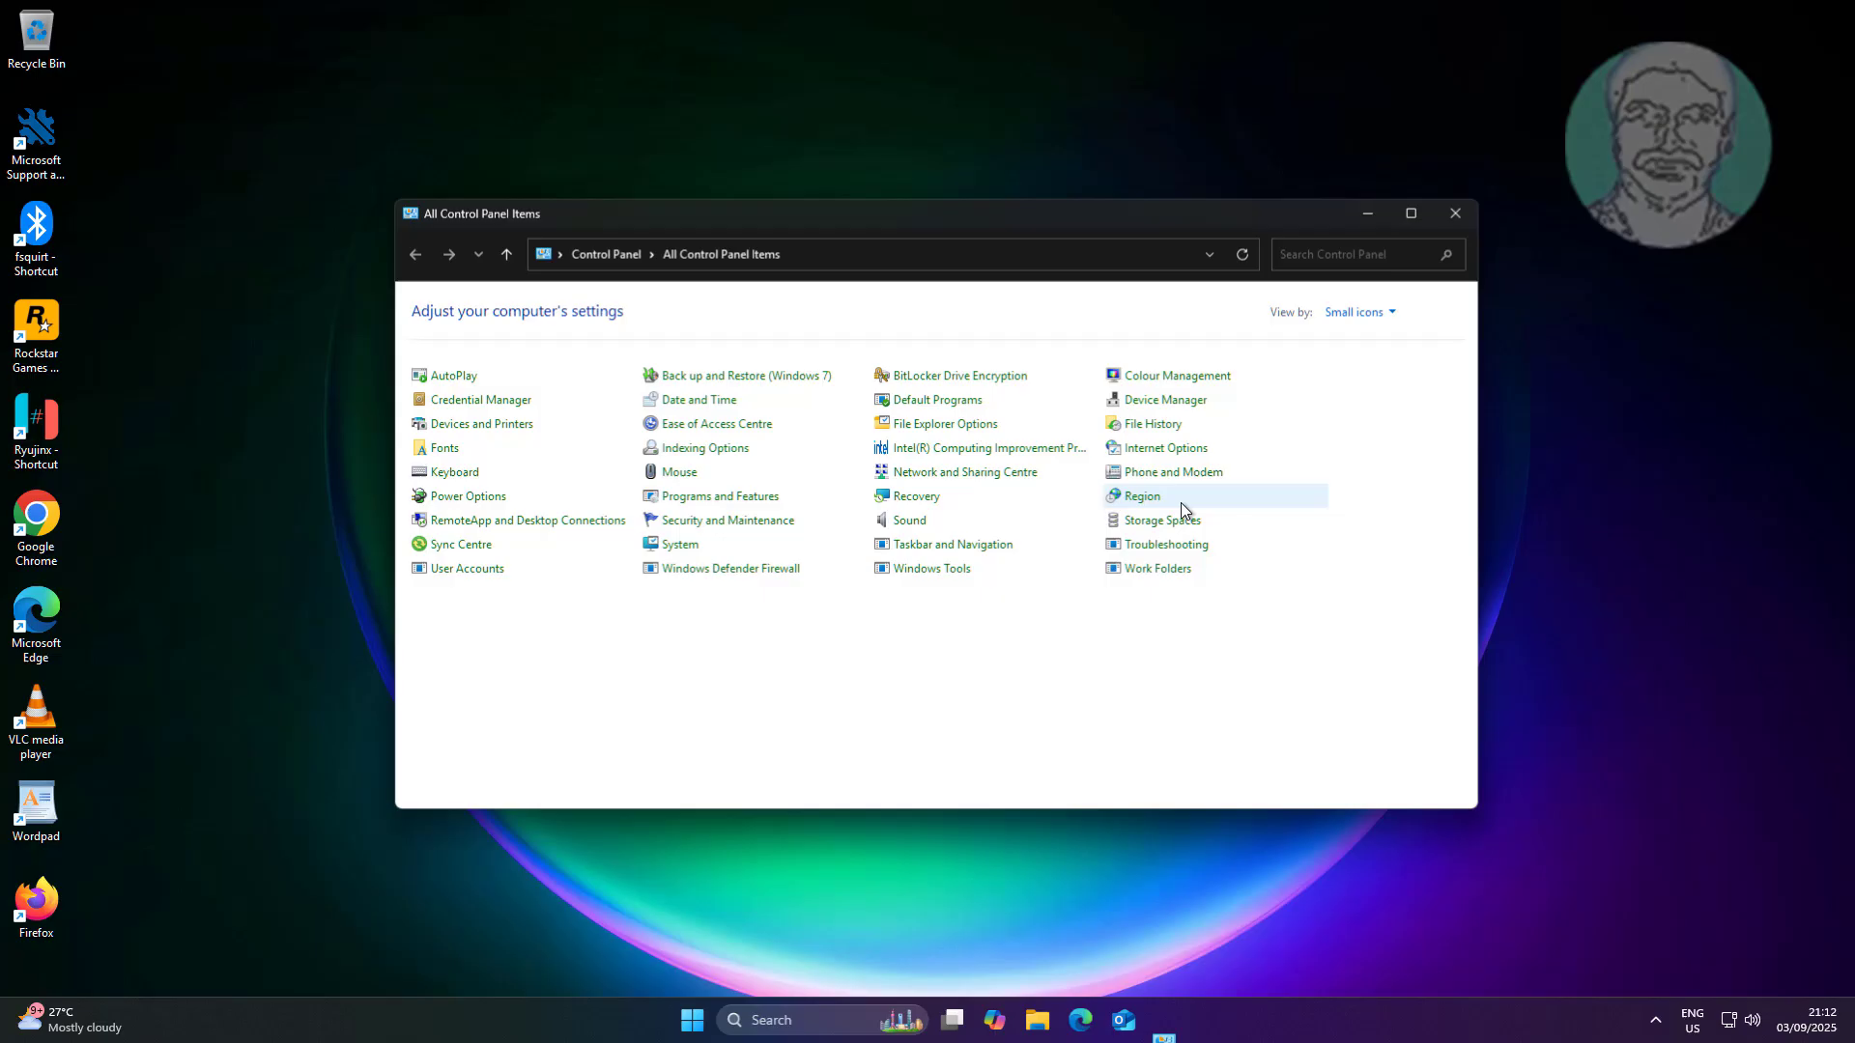
{"action": "left_click", "coordinate": [1356, 311]}
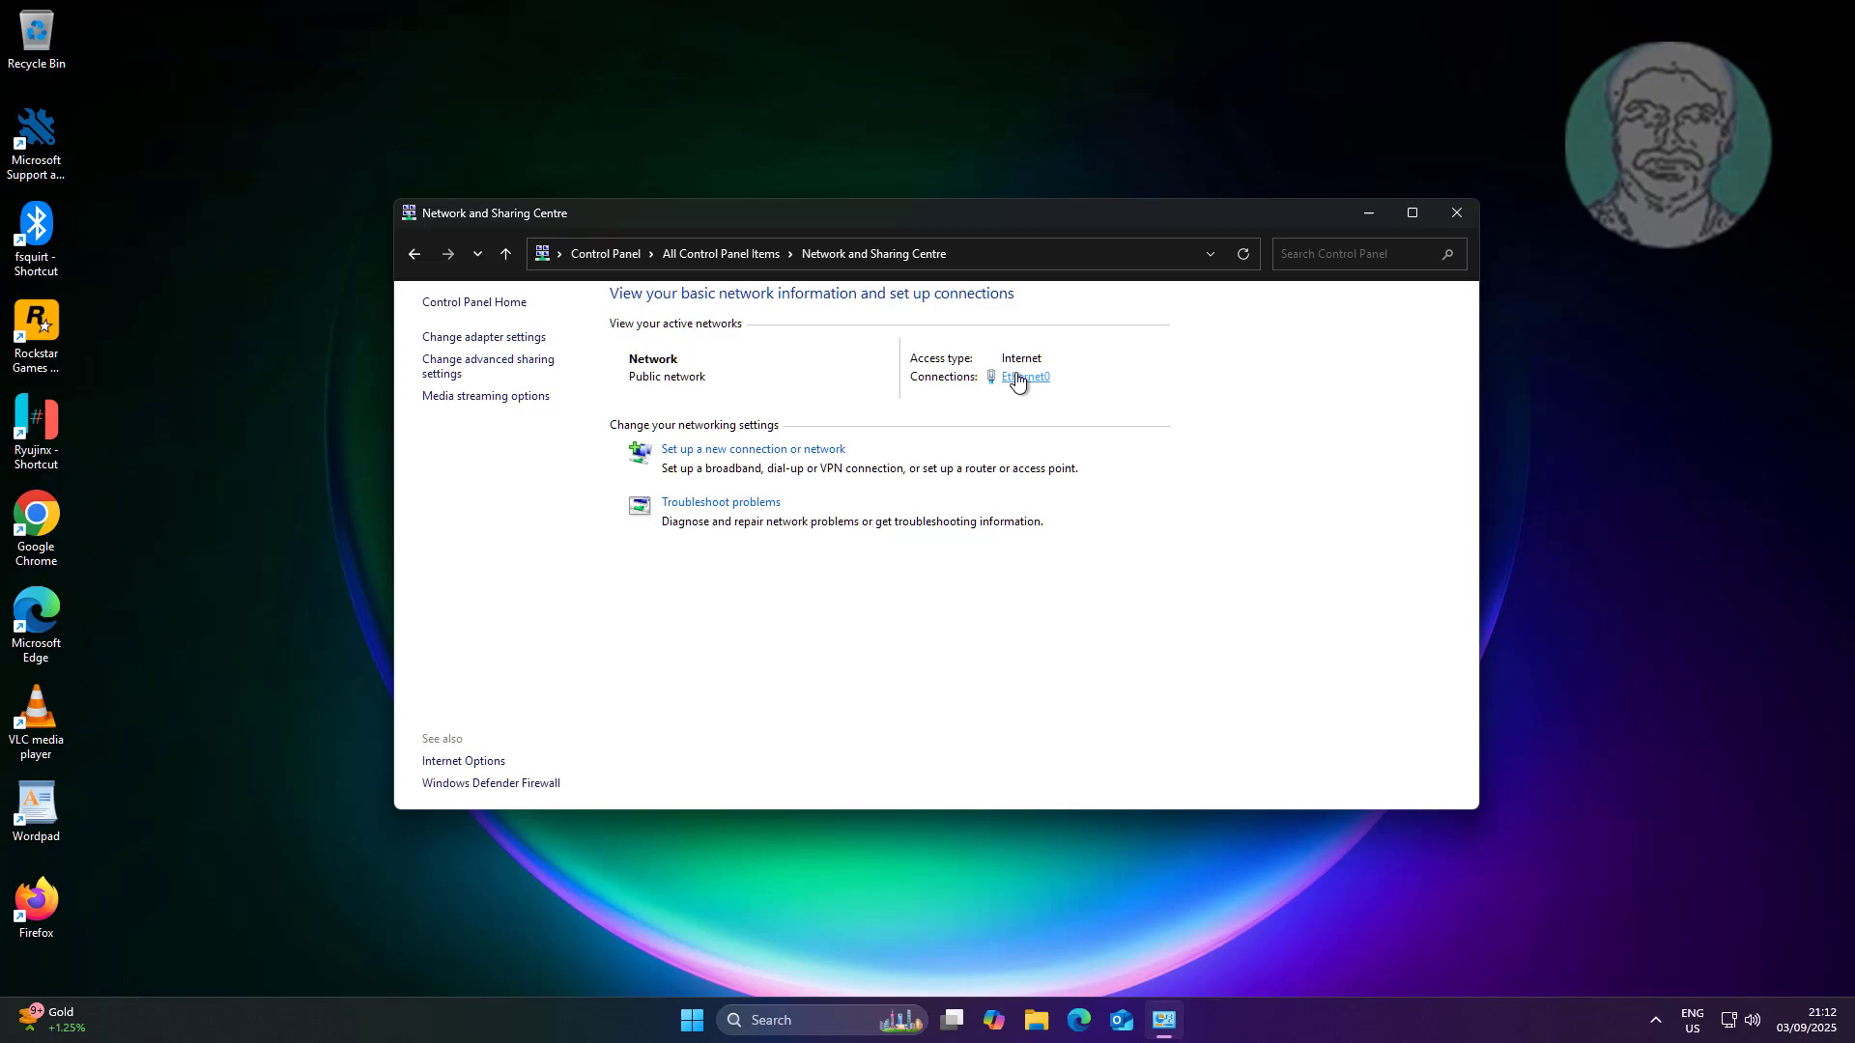
Step: Open the Intel Gigabit adapter's device properties from the Ethernet0 status and Properties dialogs
{"action": "left_click", "coordinate": [1022, 376]}
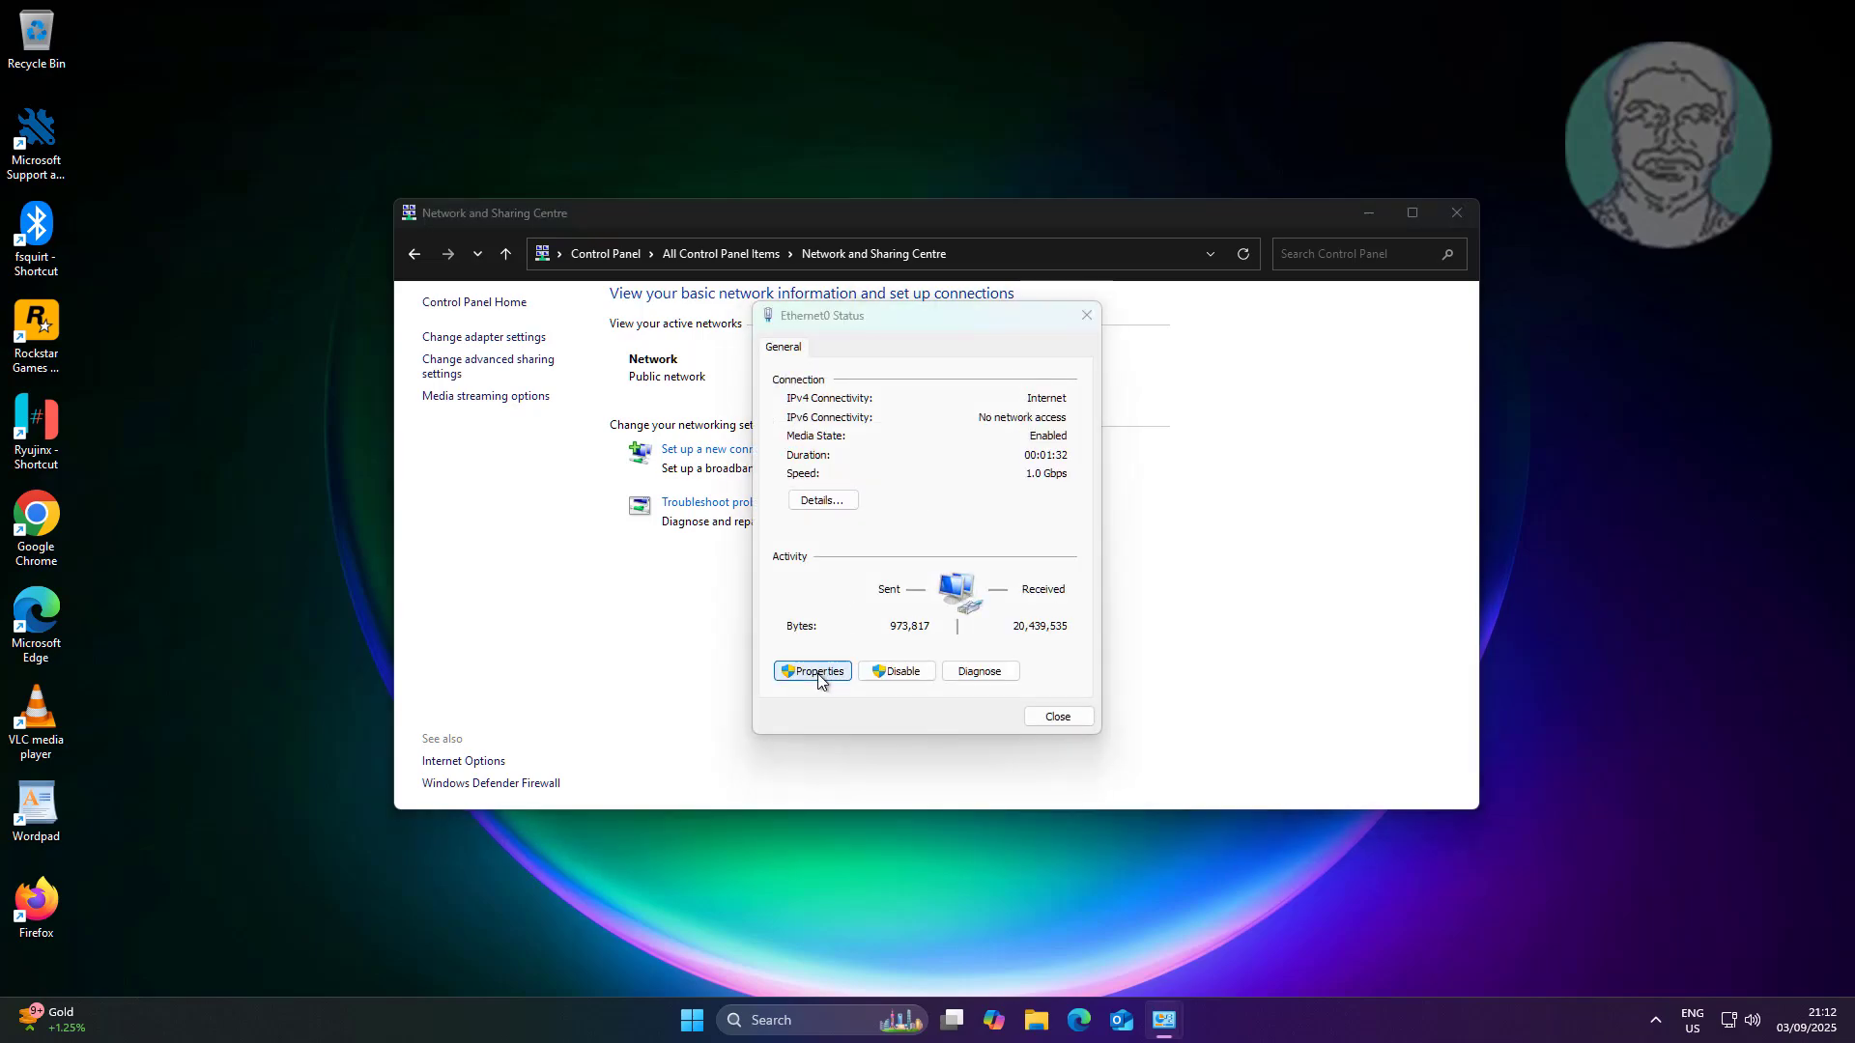
{"action": "left_click", "coordinate": [812, 671]}
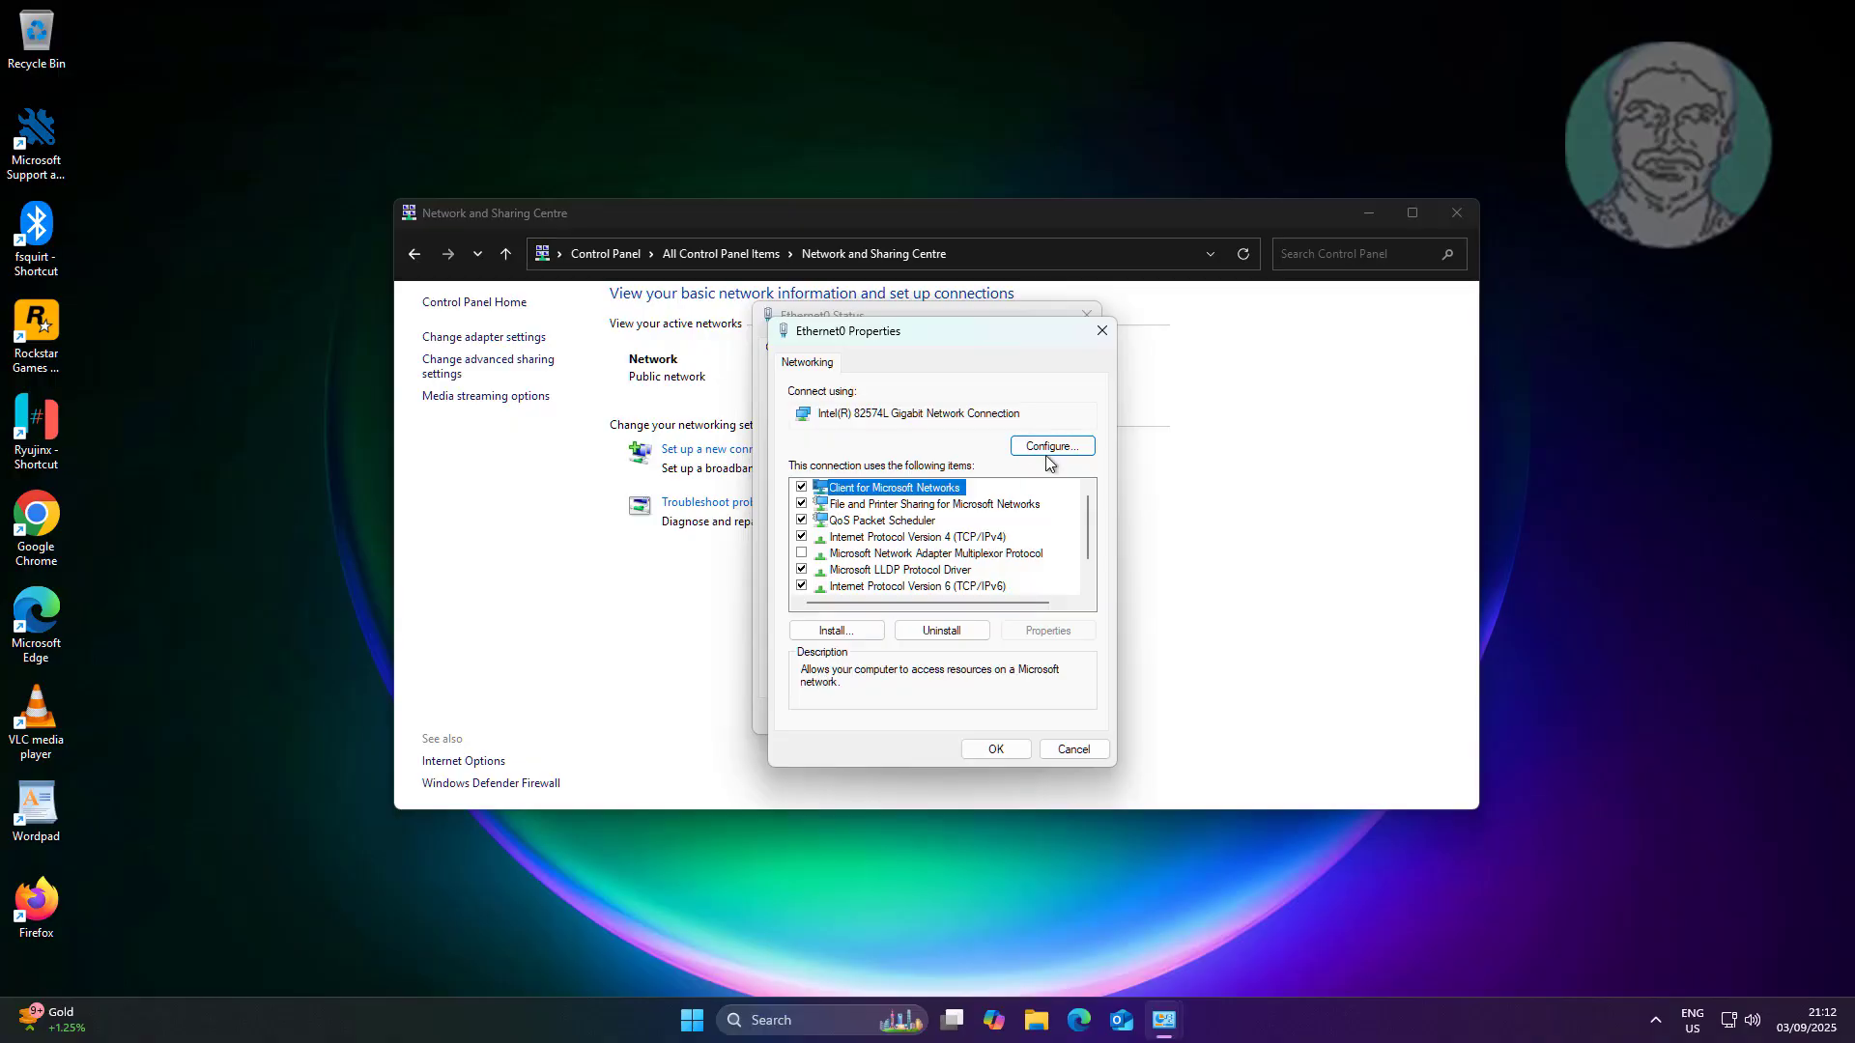
{"action": "left_click", "coordinate": [1048, 446]}
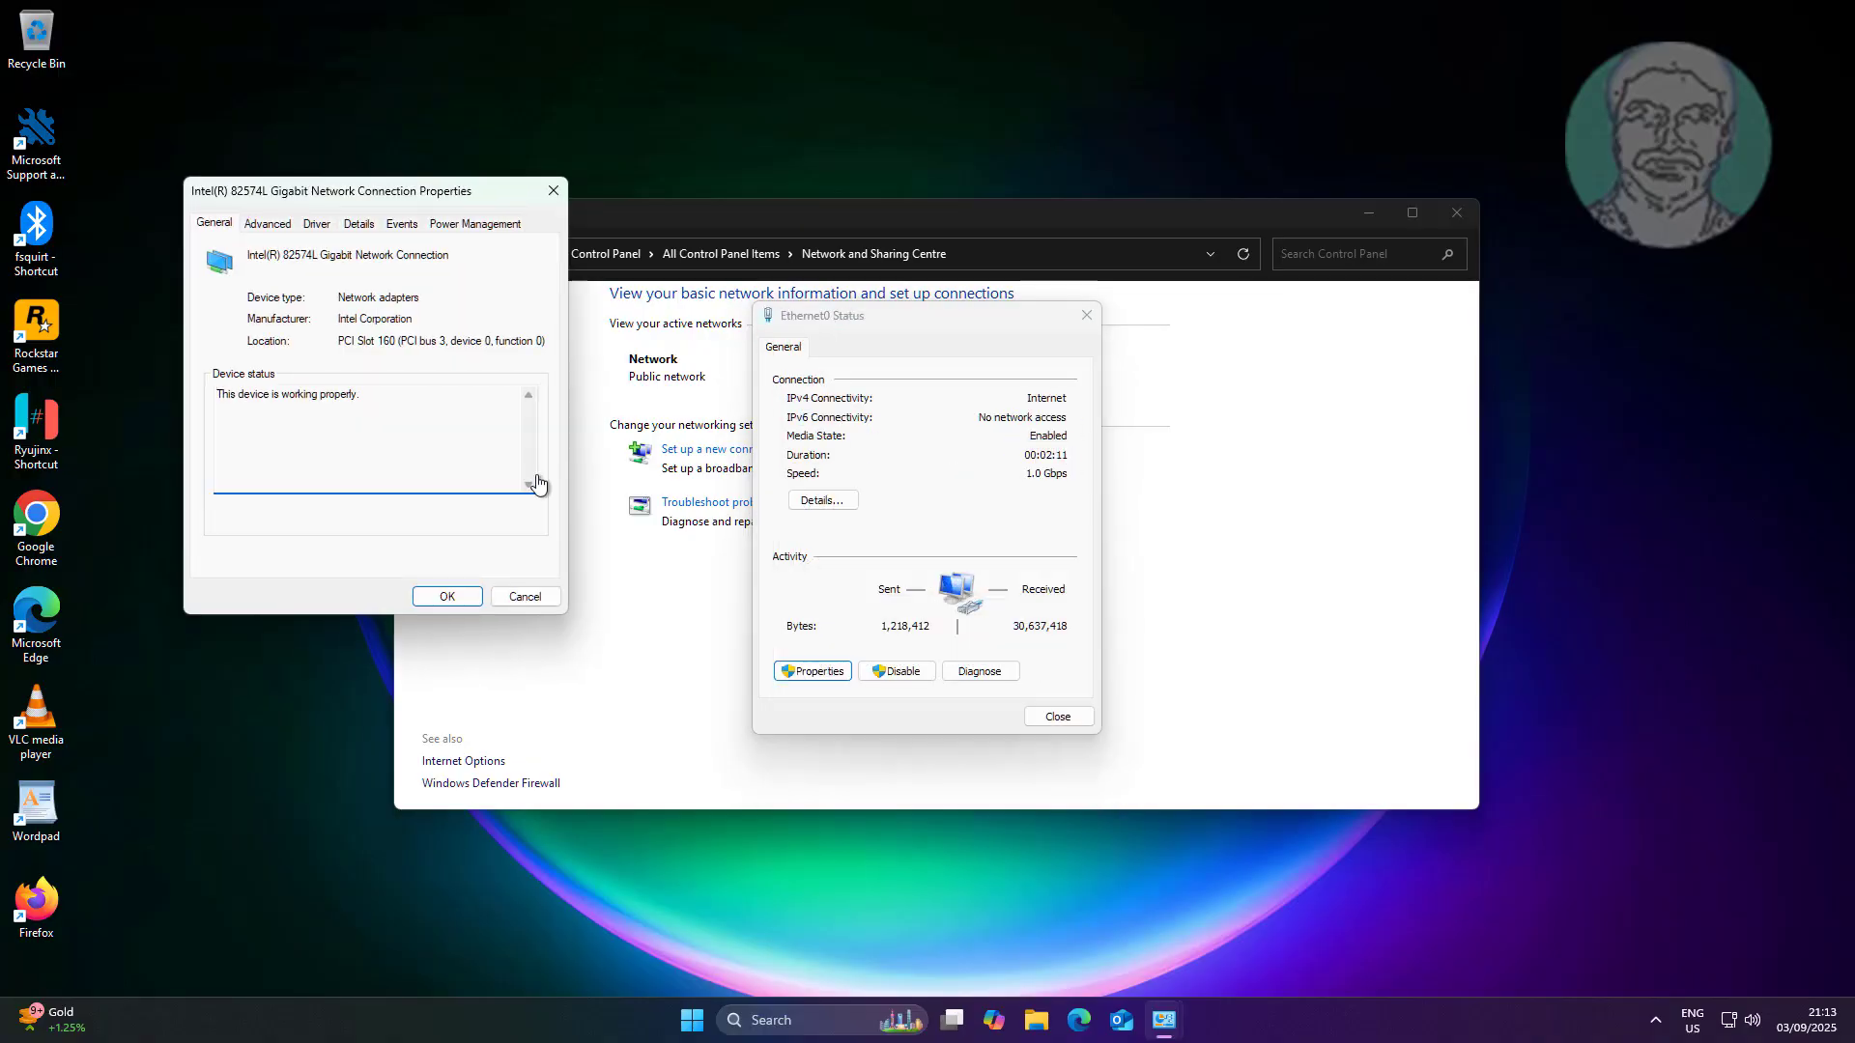
Step: Set Speed & Duplex to Auto Negotiation under Advanced, confirm, and close Ethernet0 status
{"action": "left_click", "coordinate": [268, 223]}
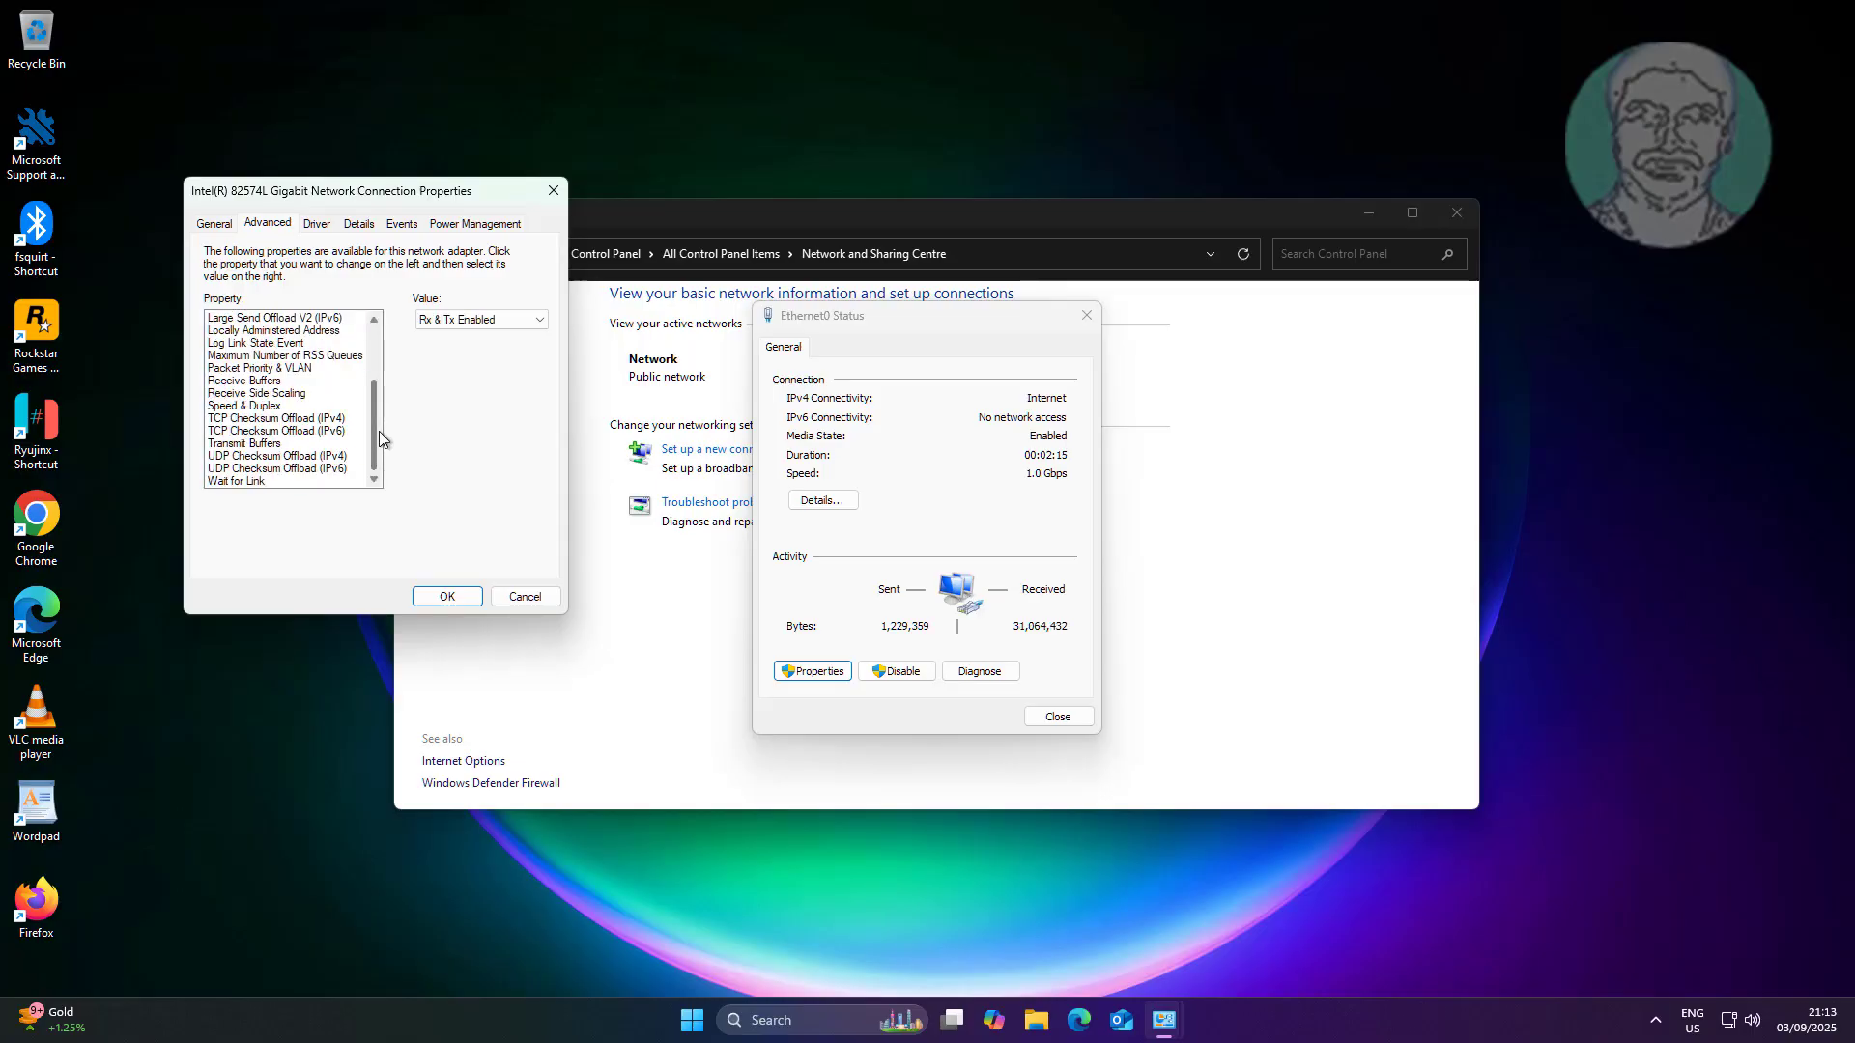
{"action": "left_click", "coordinate": [243, 405]}
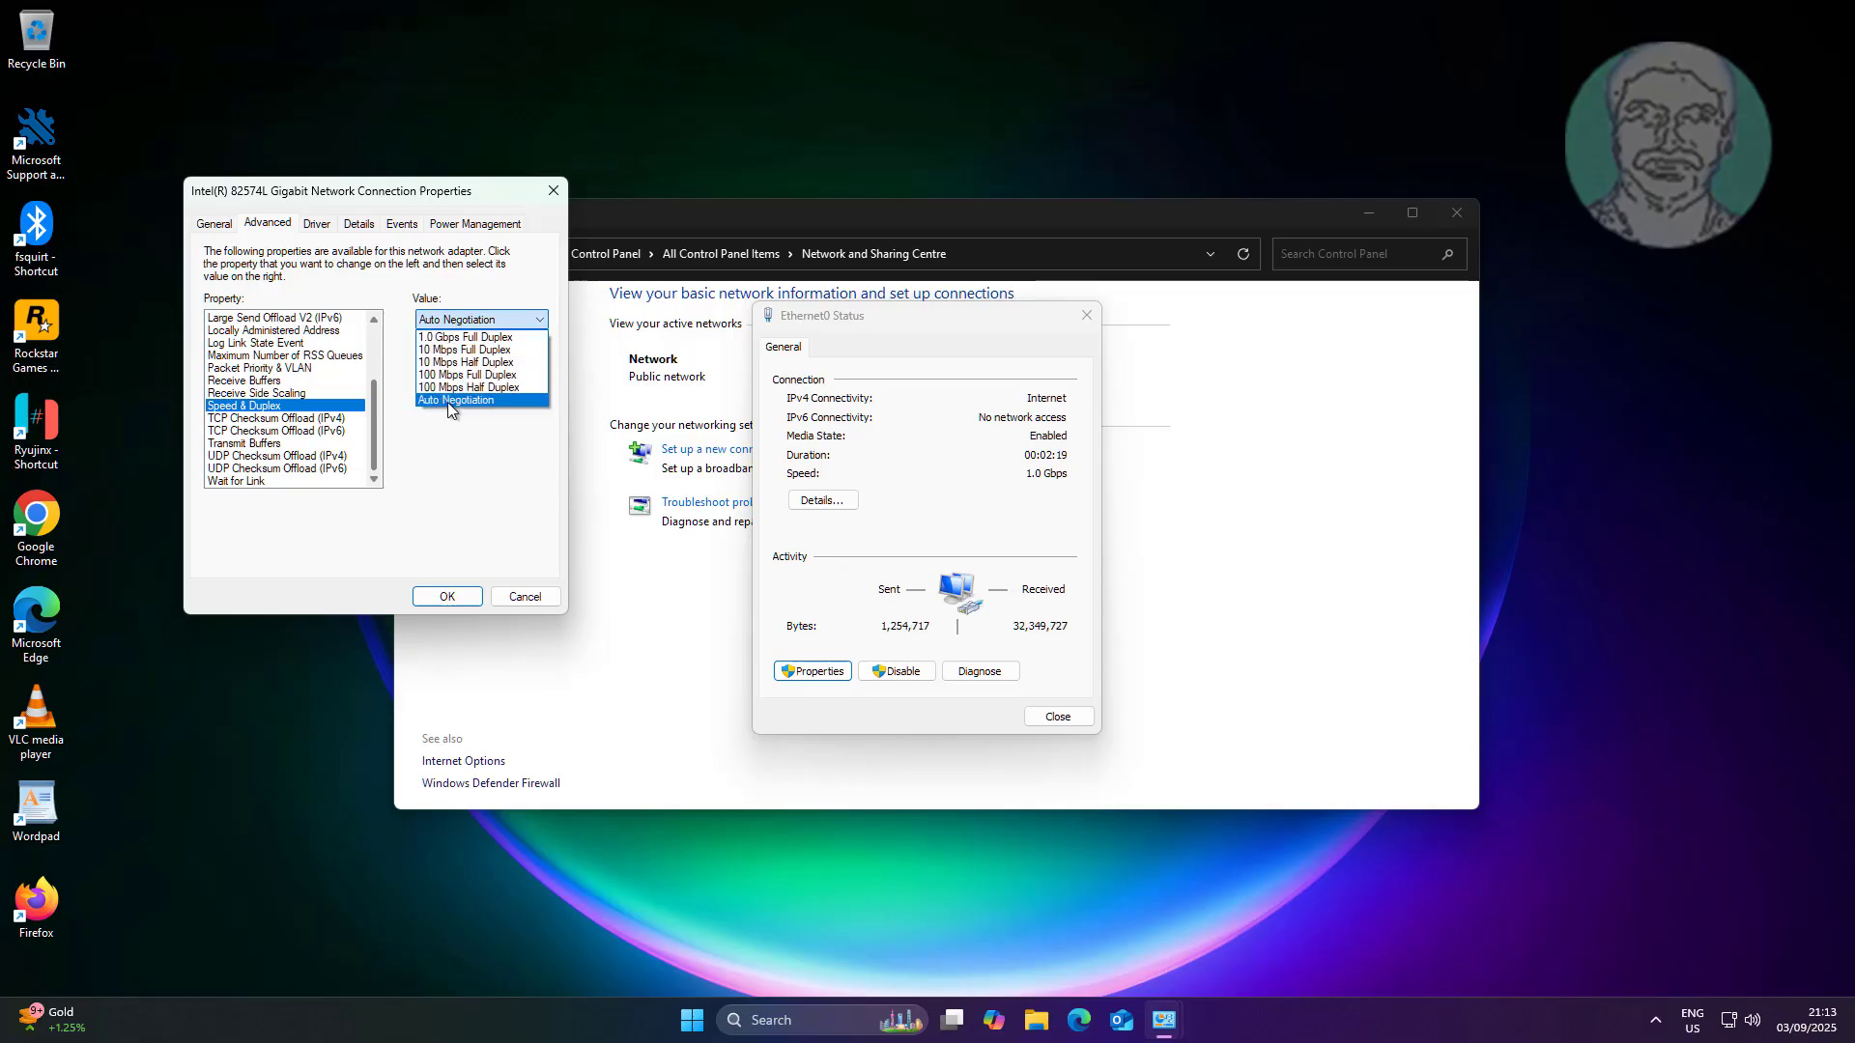
{"action": "left_click", "coordinate": [479, 399]}
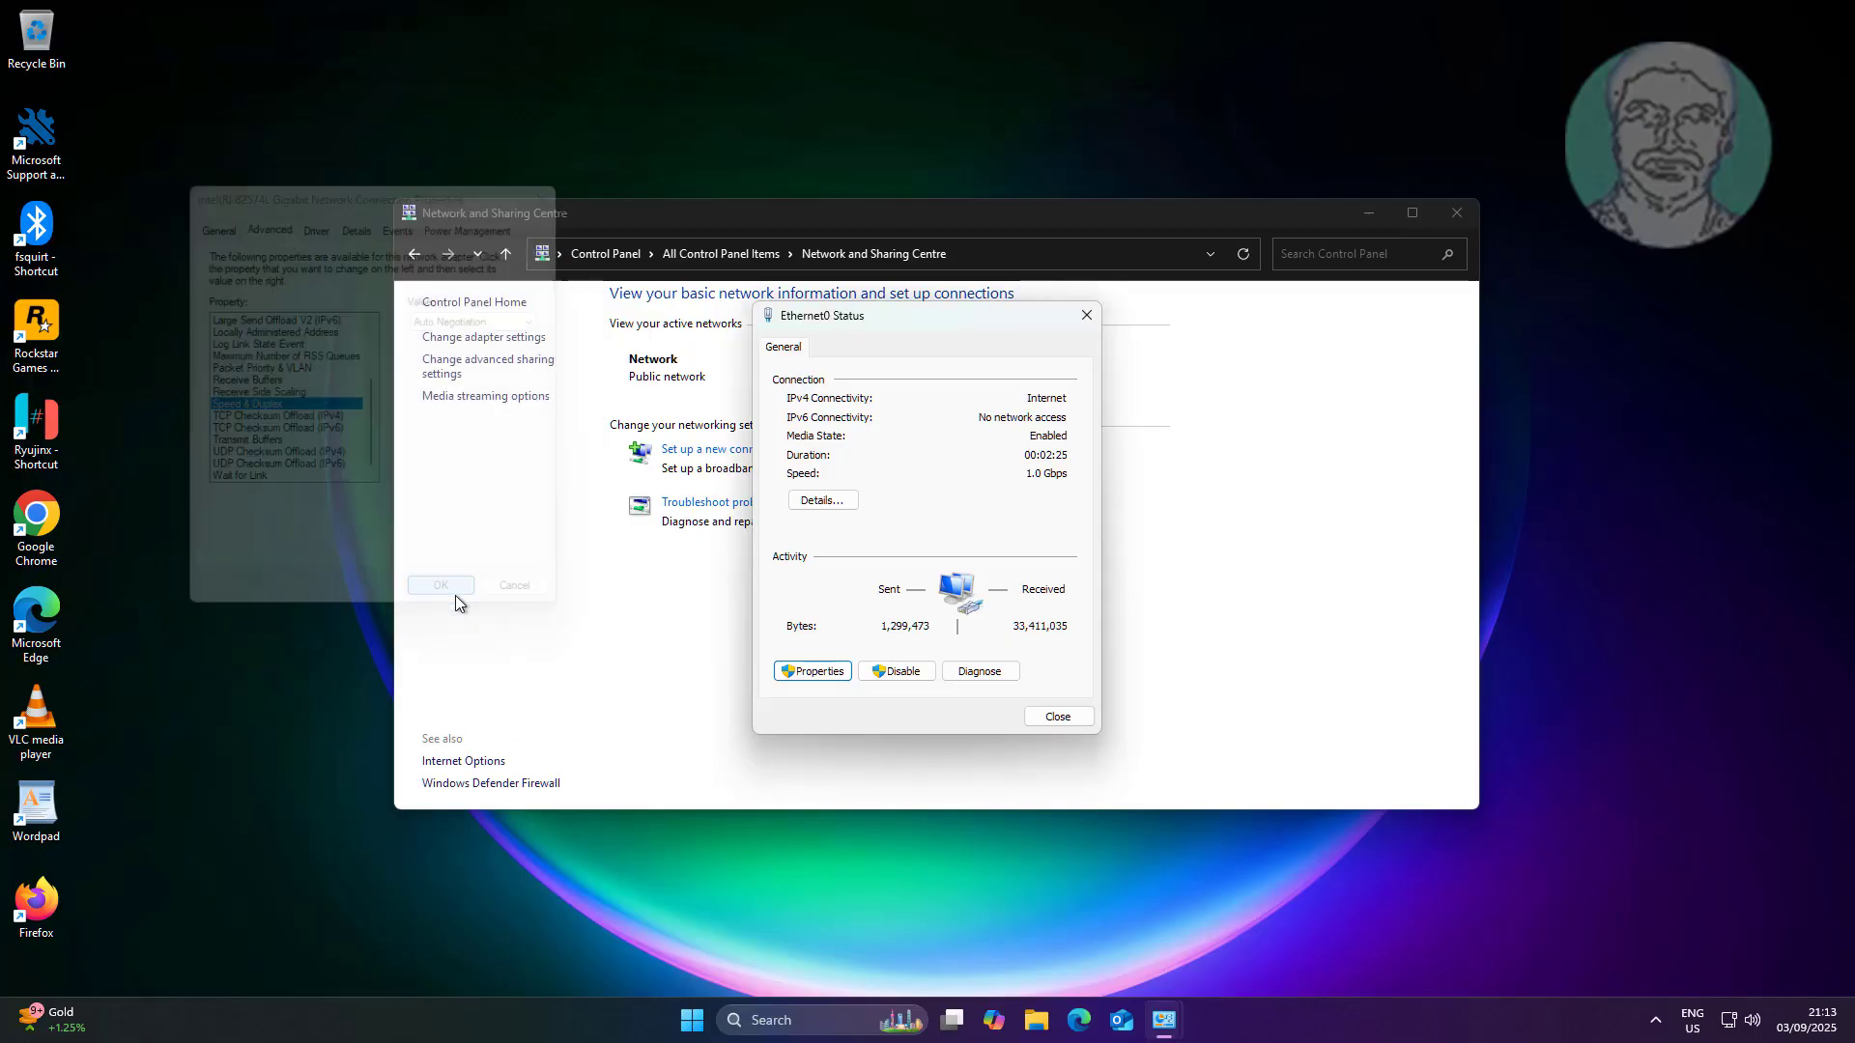
{"action": "left_click", "coordinate": [440, 585]}
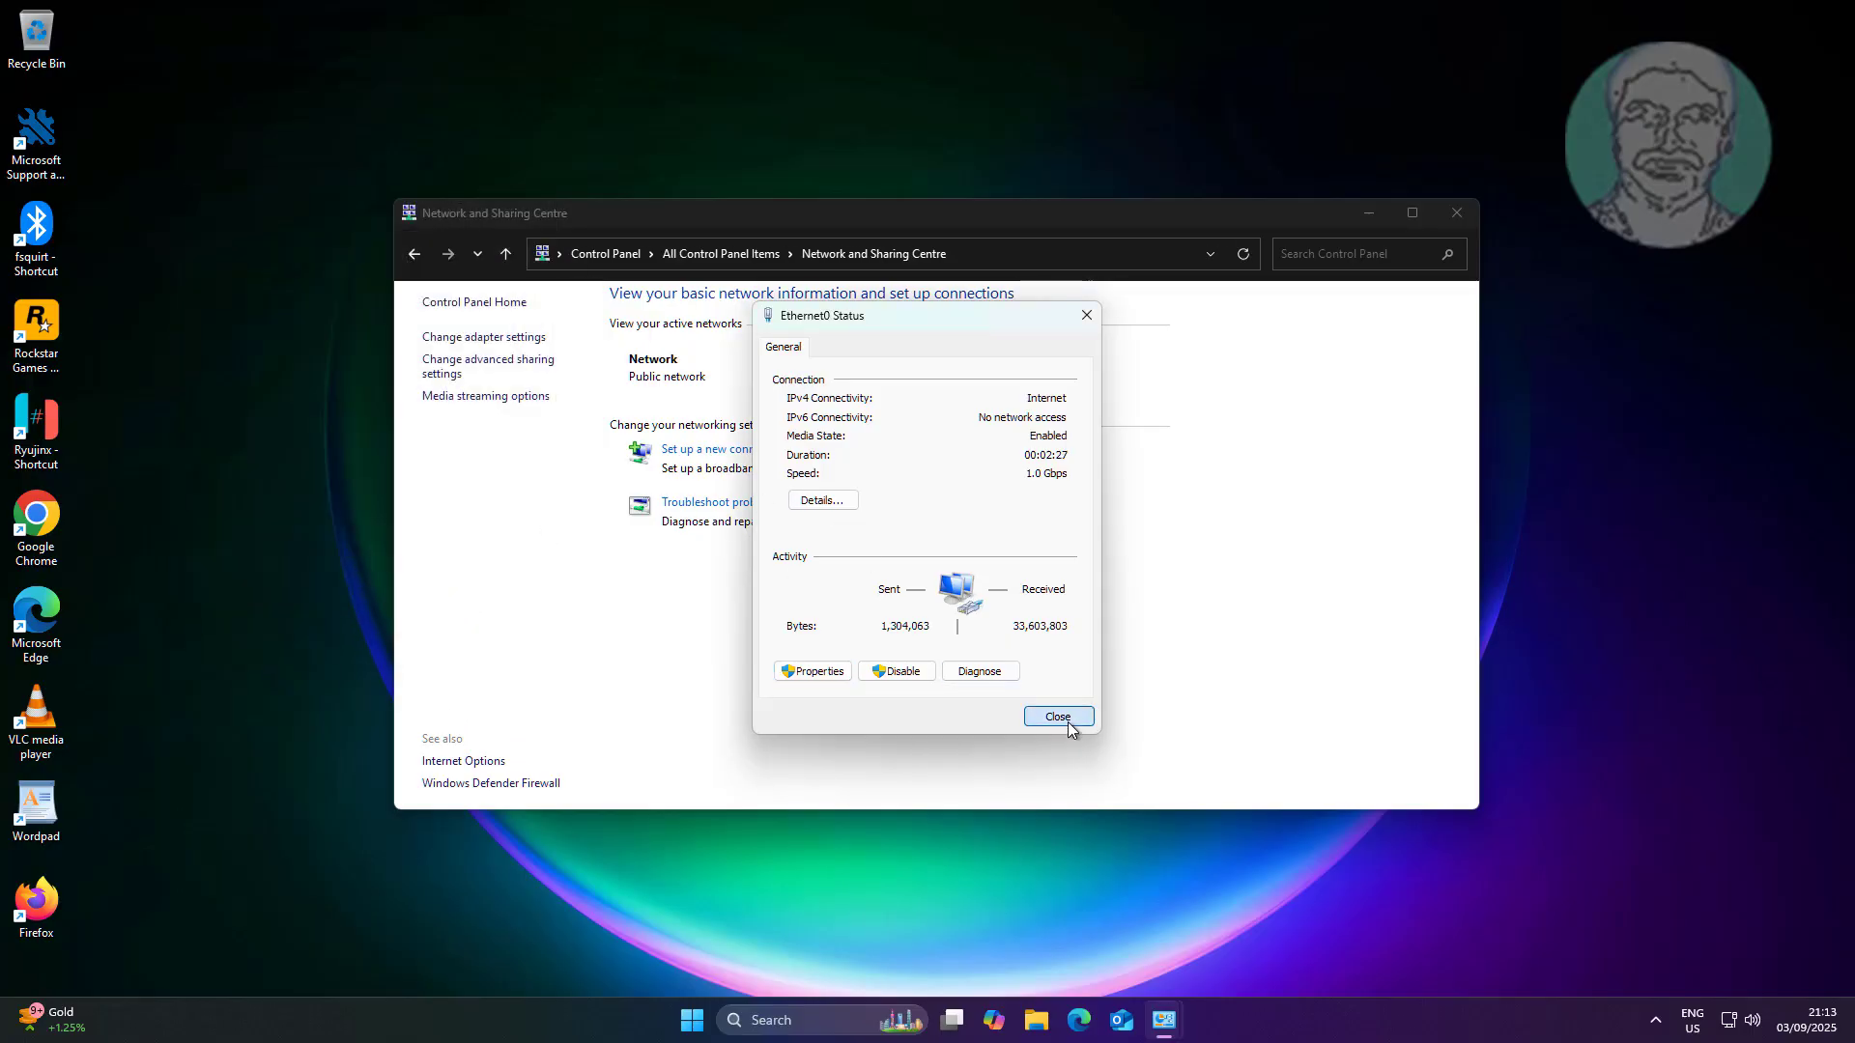
{"action": "left_click", "coordinate": [1056, 716]}
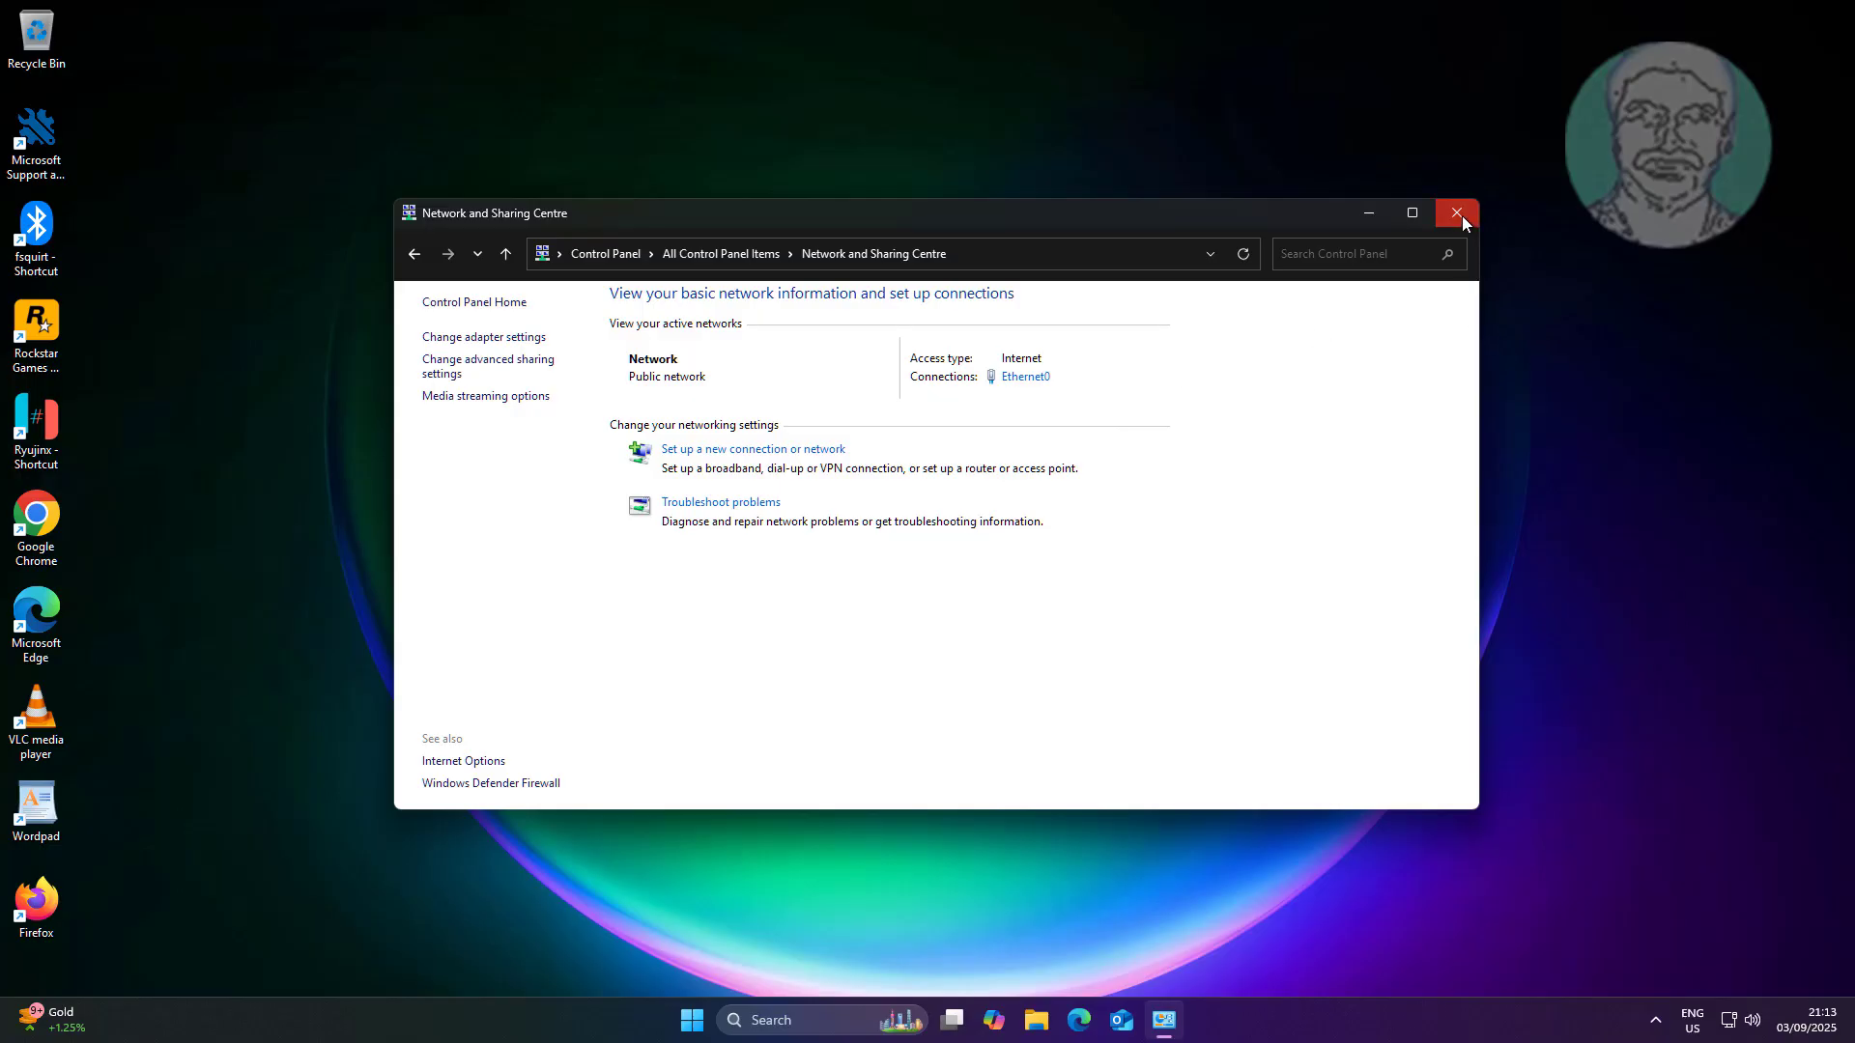
Step: Reopen Control Panel via 'control panel' search and reach the Intel Gigabit adapter properties again
{"action": "left_click", "coordinate": [1455, 213]}
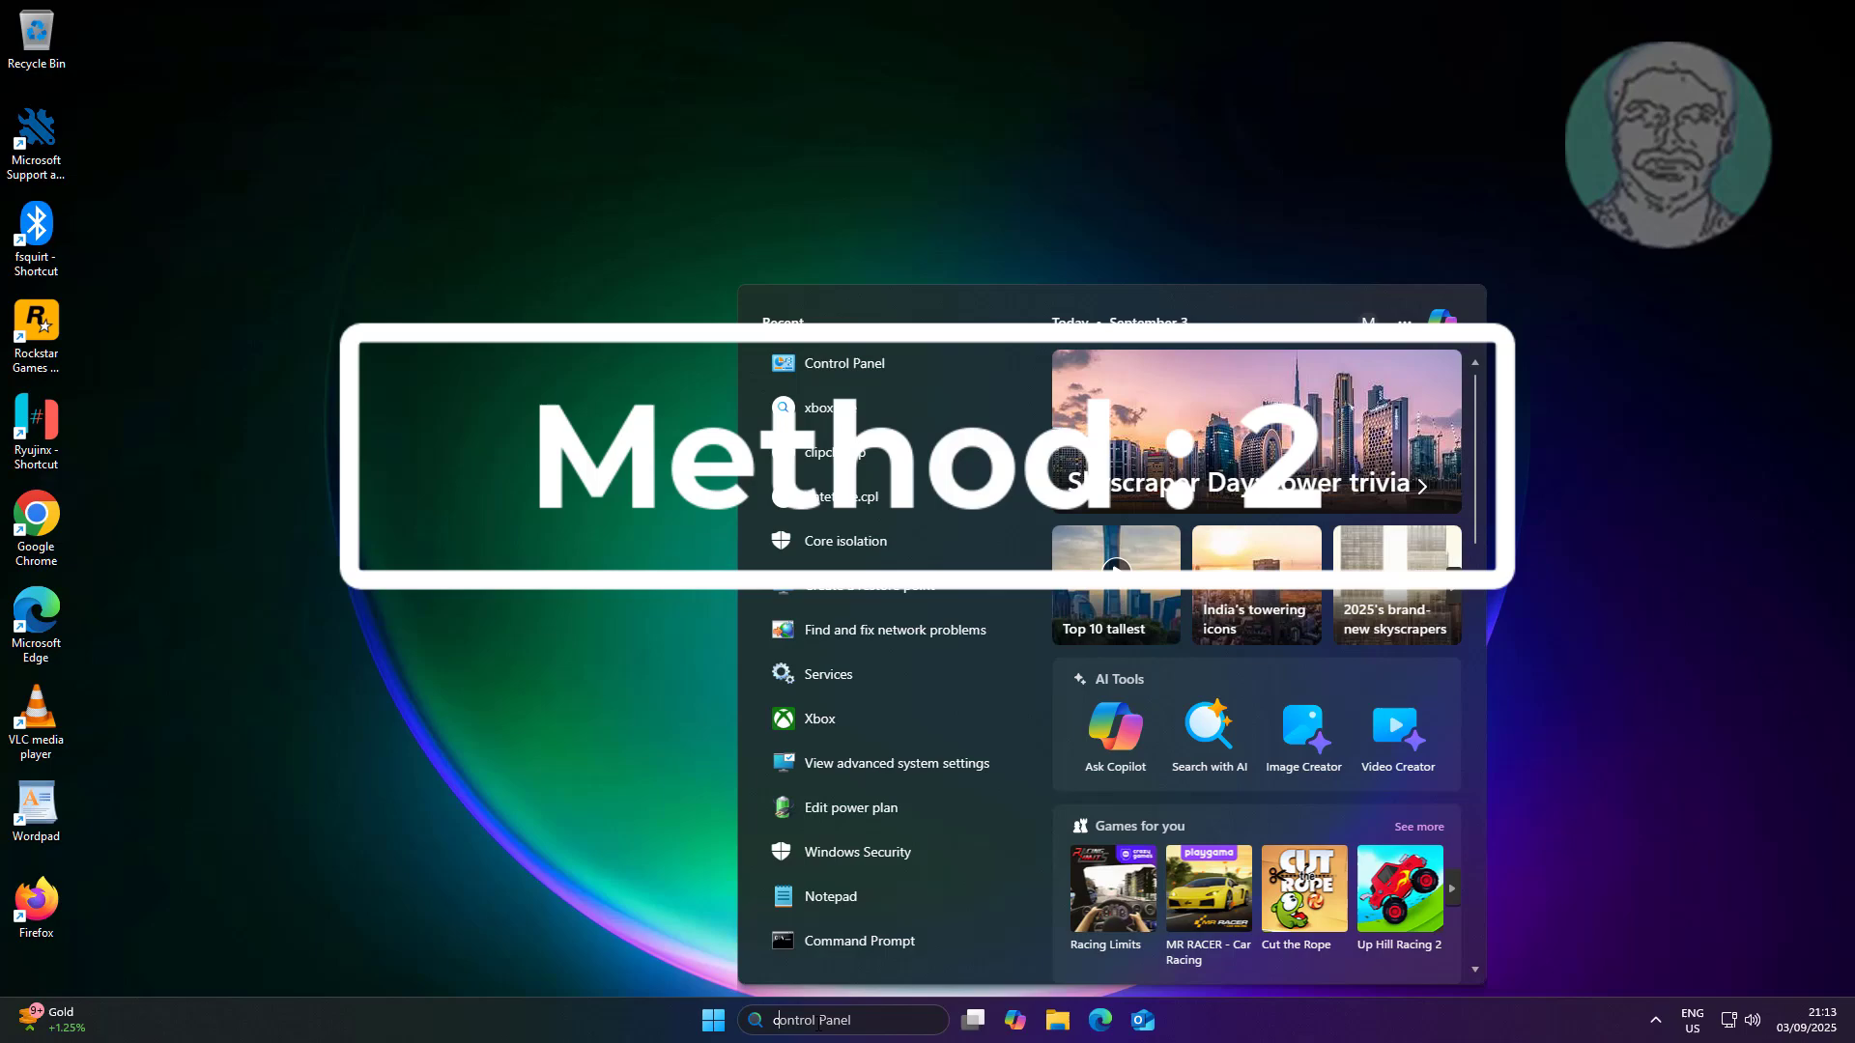
{"action": "type", "text": "control panel"}
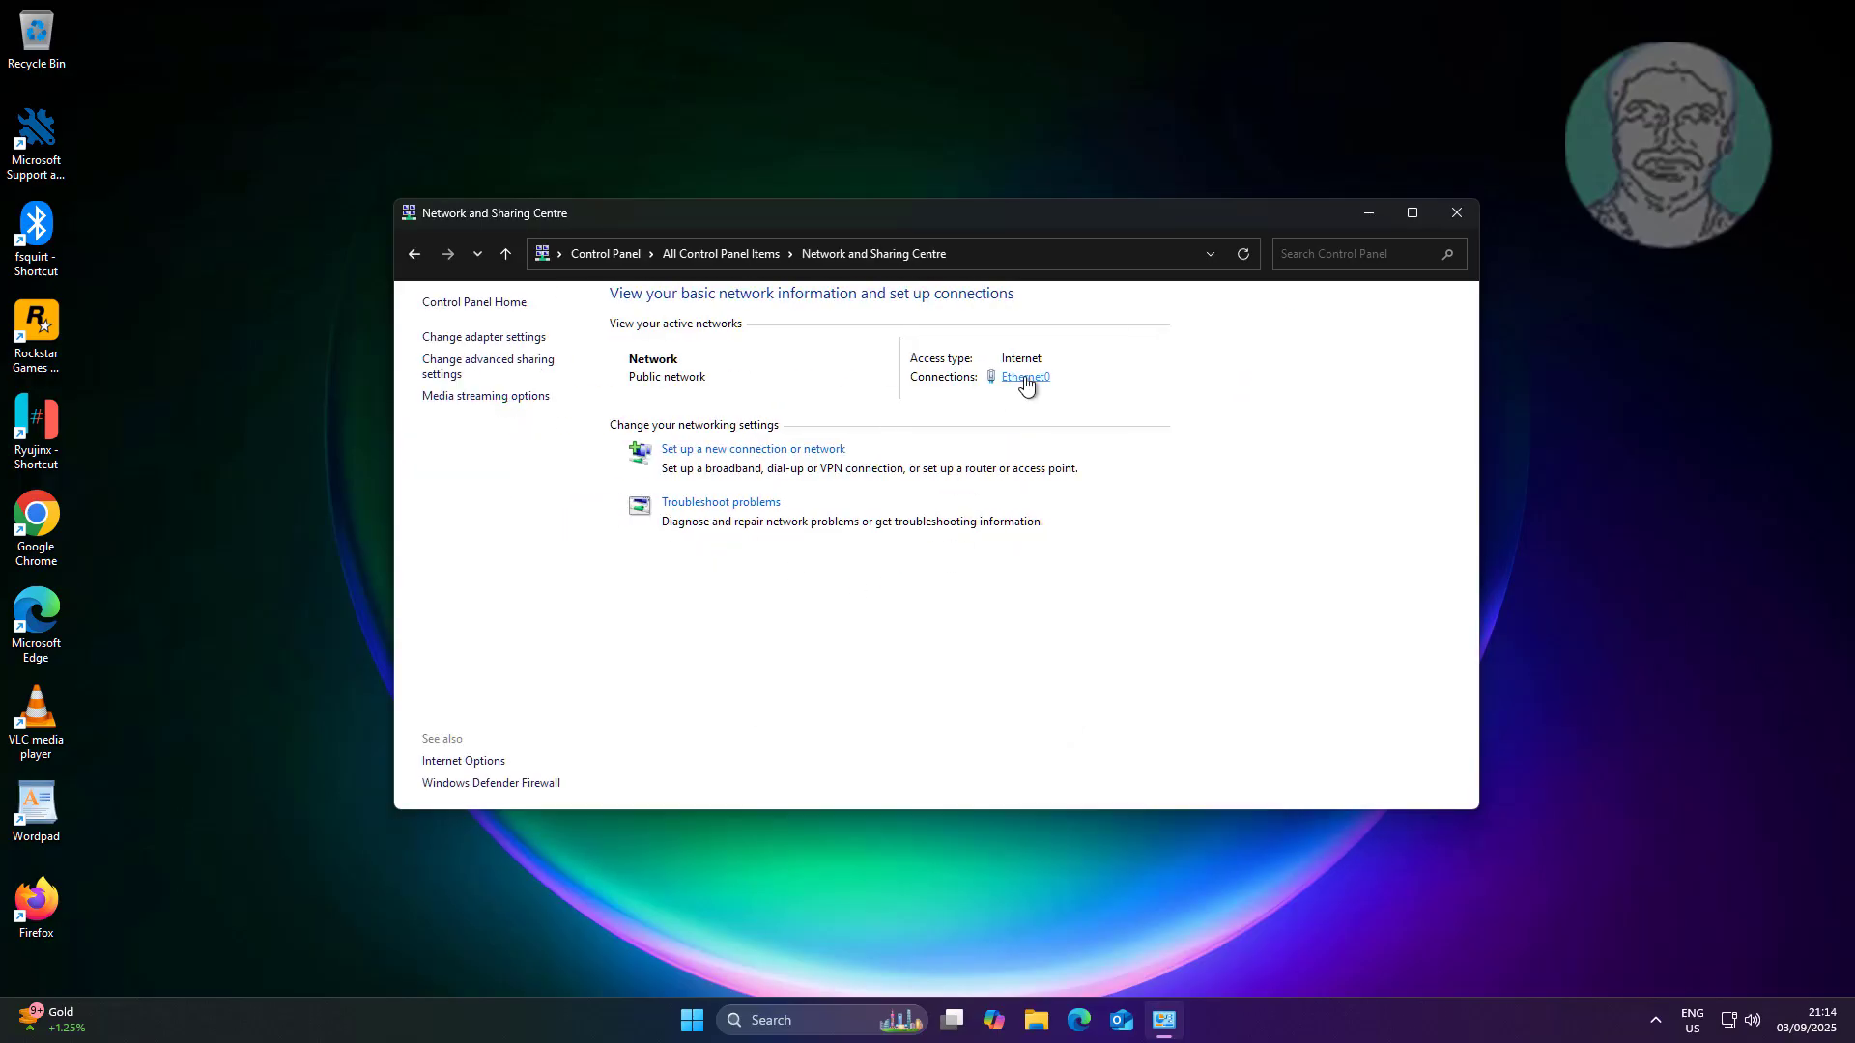
{"action": "left_click", "coordinate": [1022, 376]}
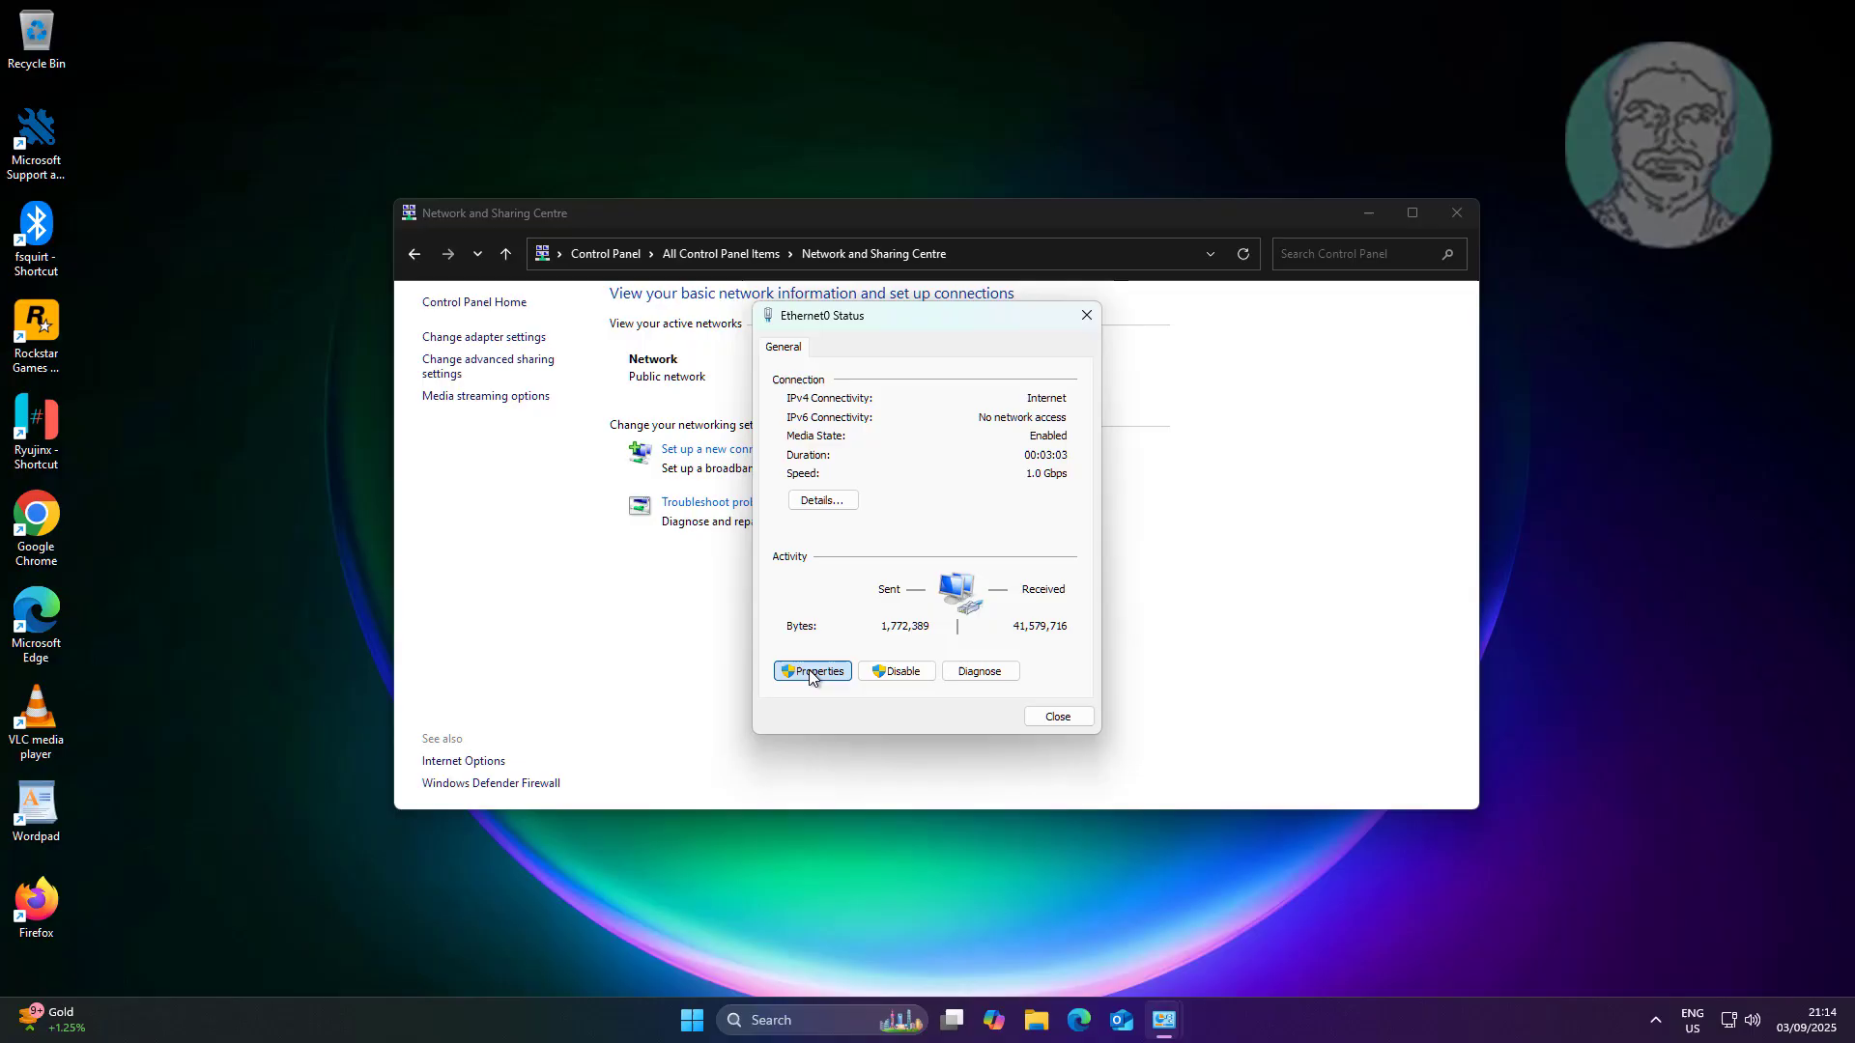
{"action": "left_click", "coordinate": [813, 671]}
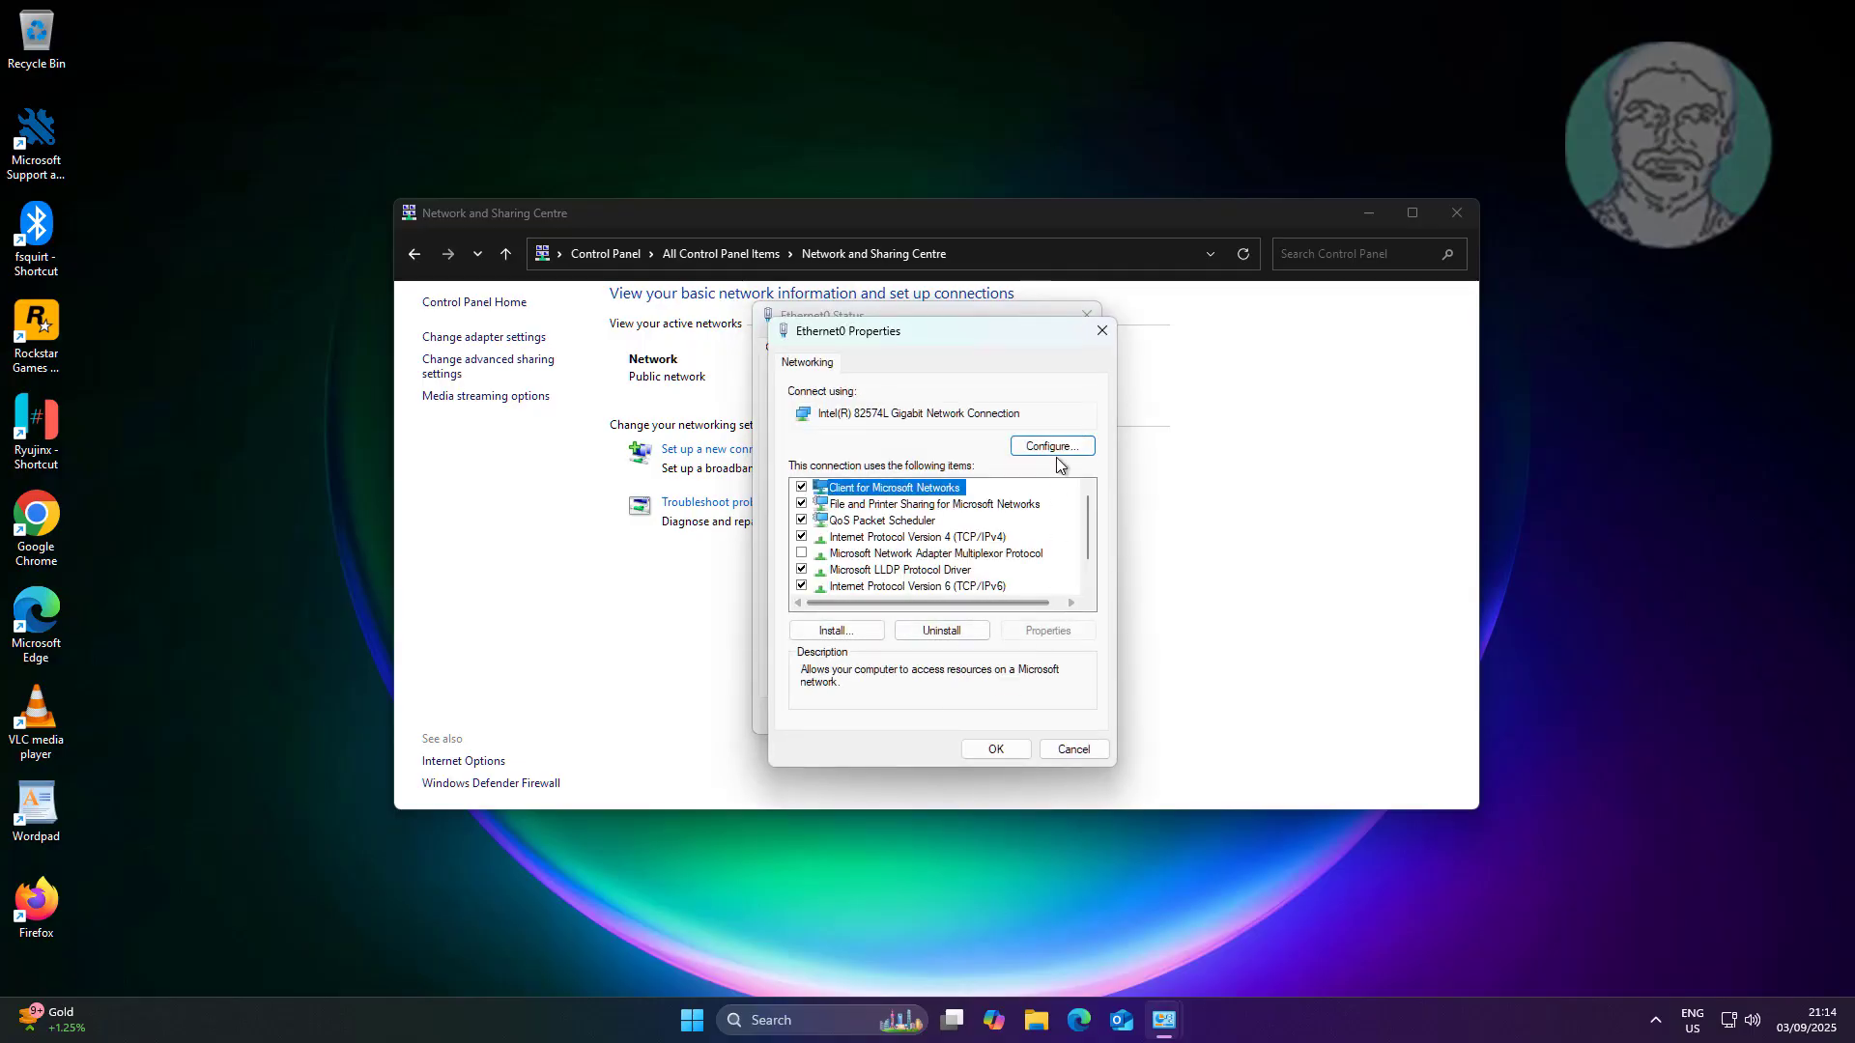
{"action": "left_click", "coordinate": [1049, 446]}
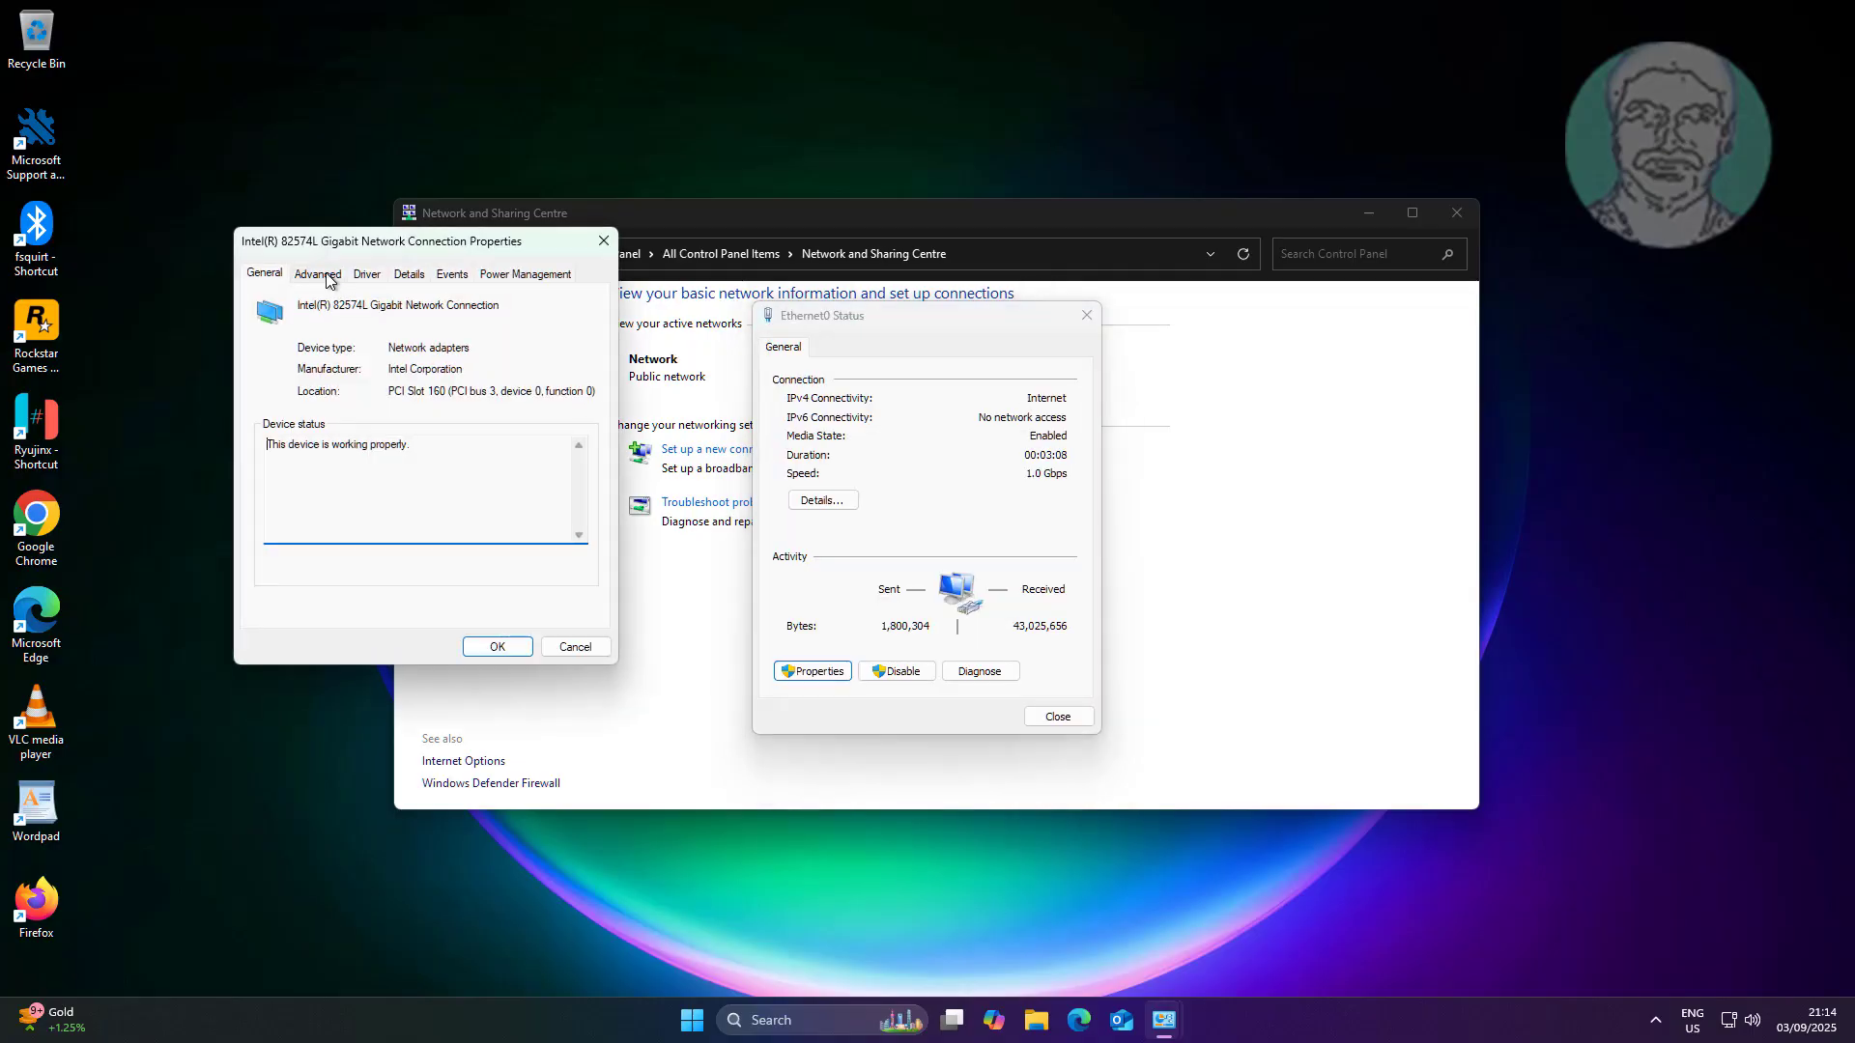
Step: Set the adapter's Speed & Duplex to 1.0 Gbps Full Duplex and confirm
{"action": "left_click", "coordinate": [316, 274]}
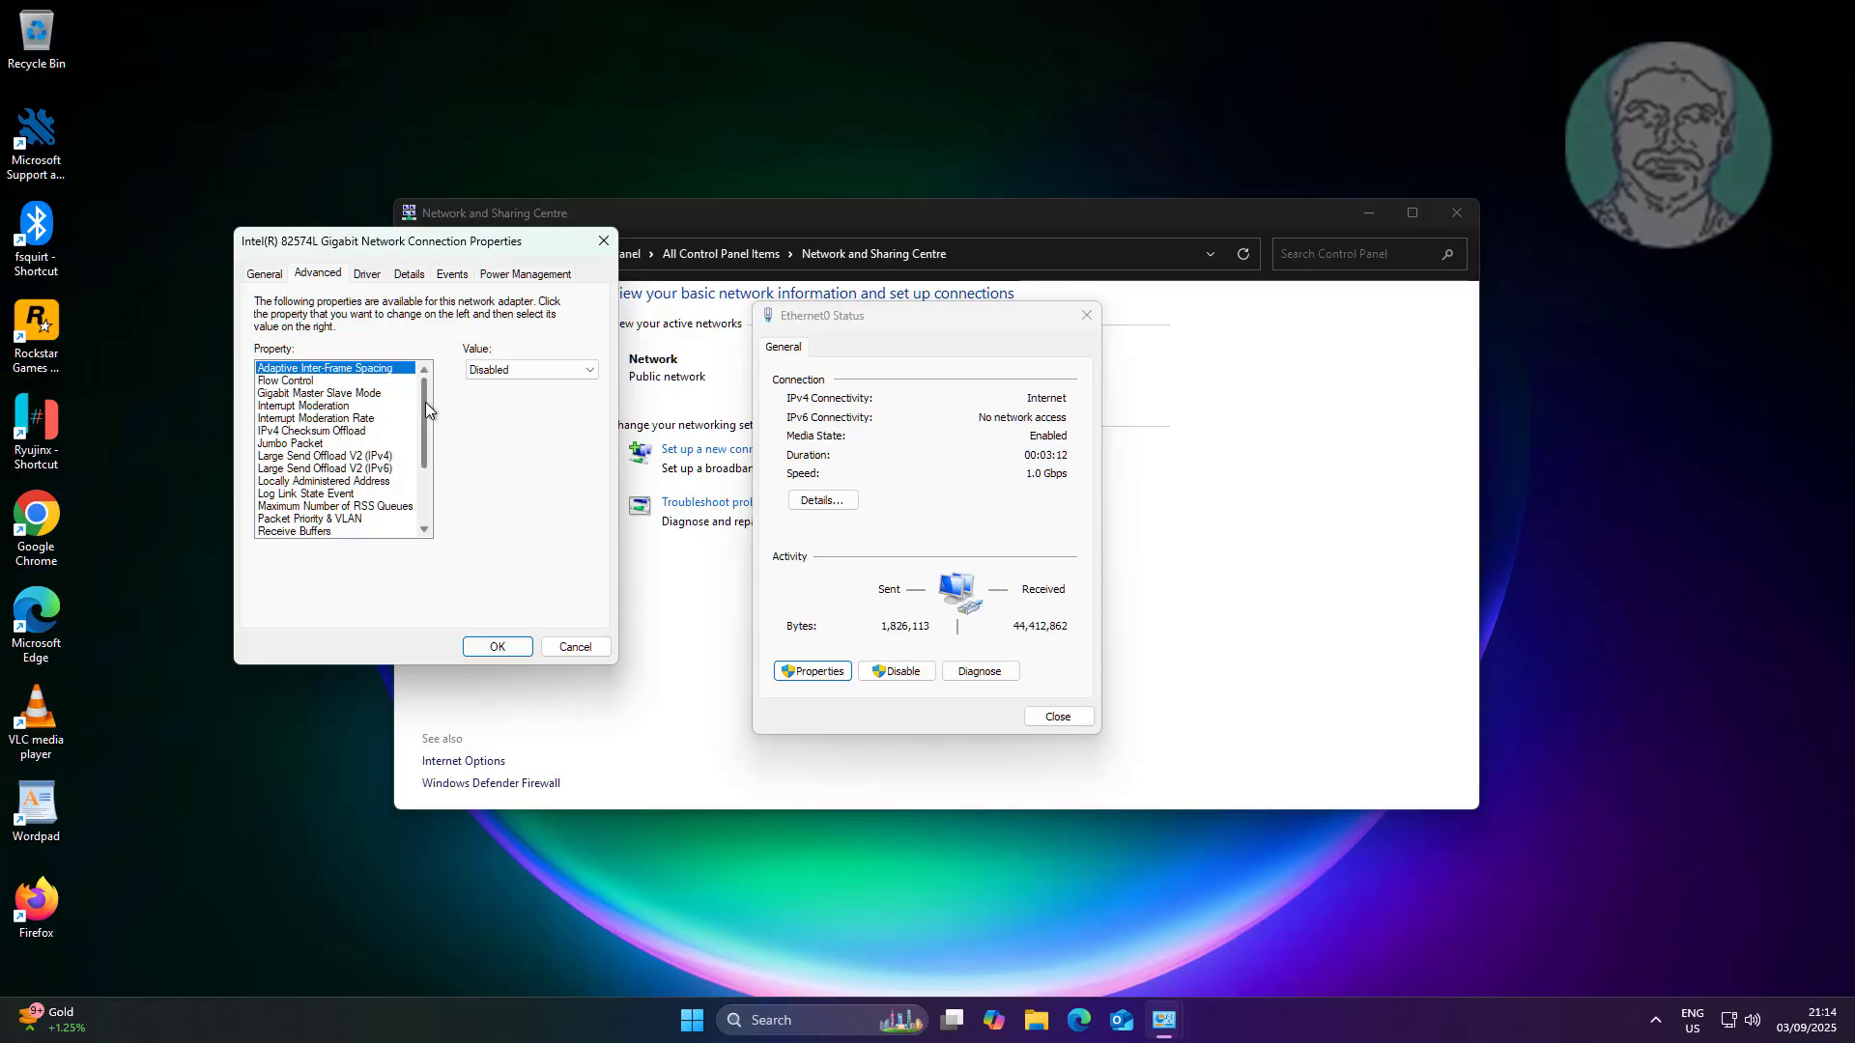
{"action": "scroll", "scroll_direction": "down", "scroll_amount": 3}
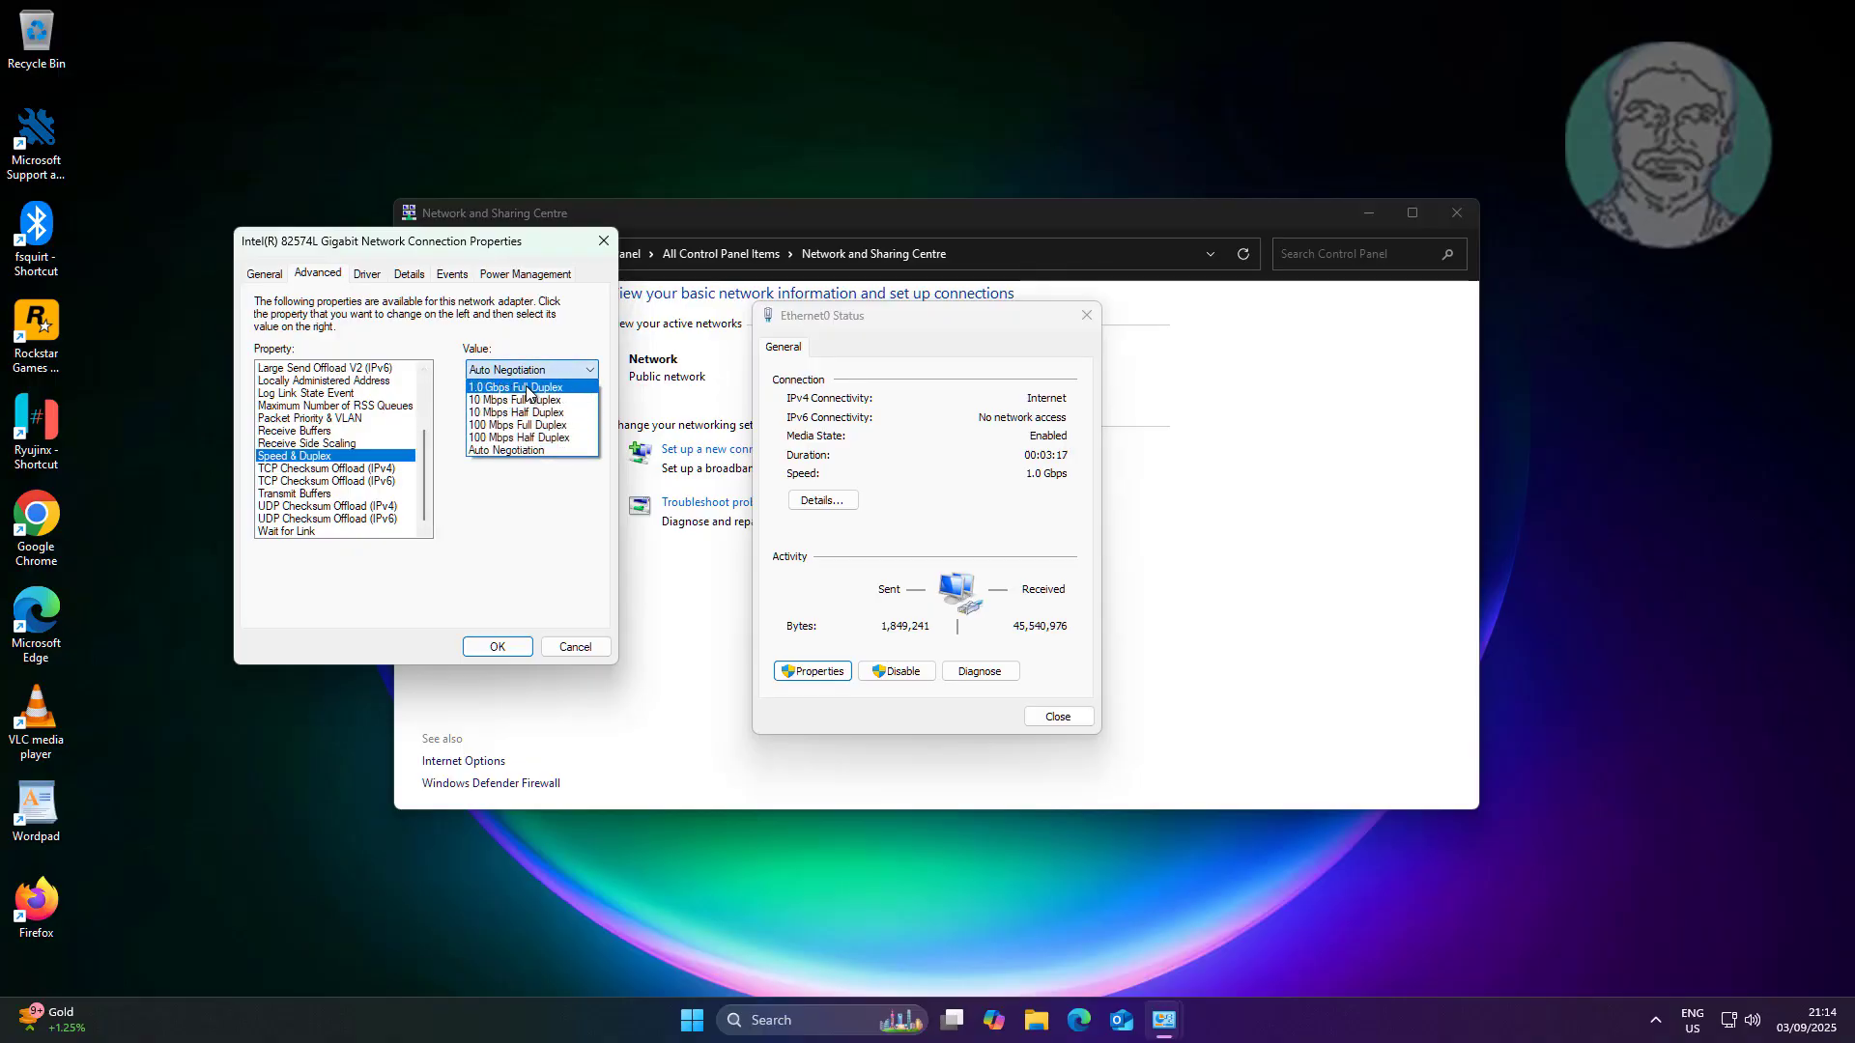
{"action": "left_click", "coordinate": [510, 385]}
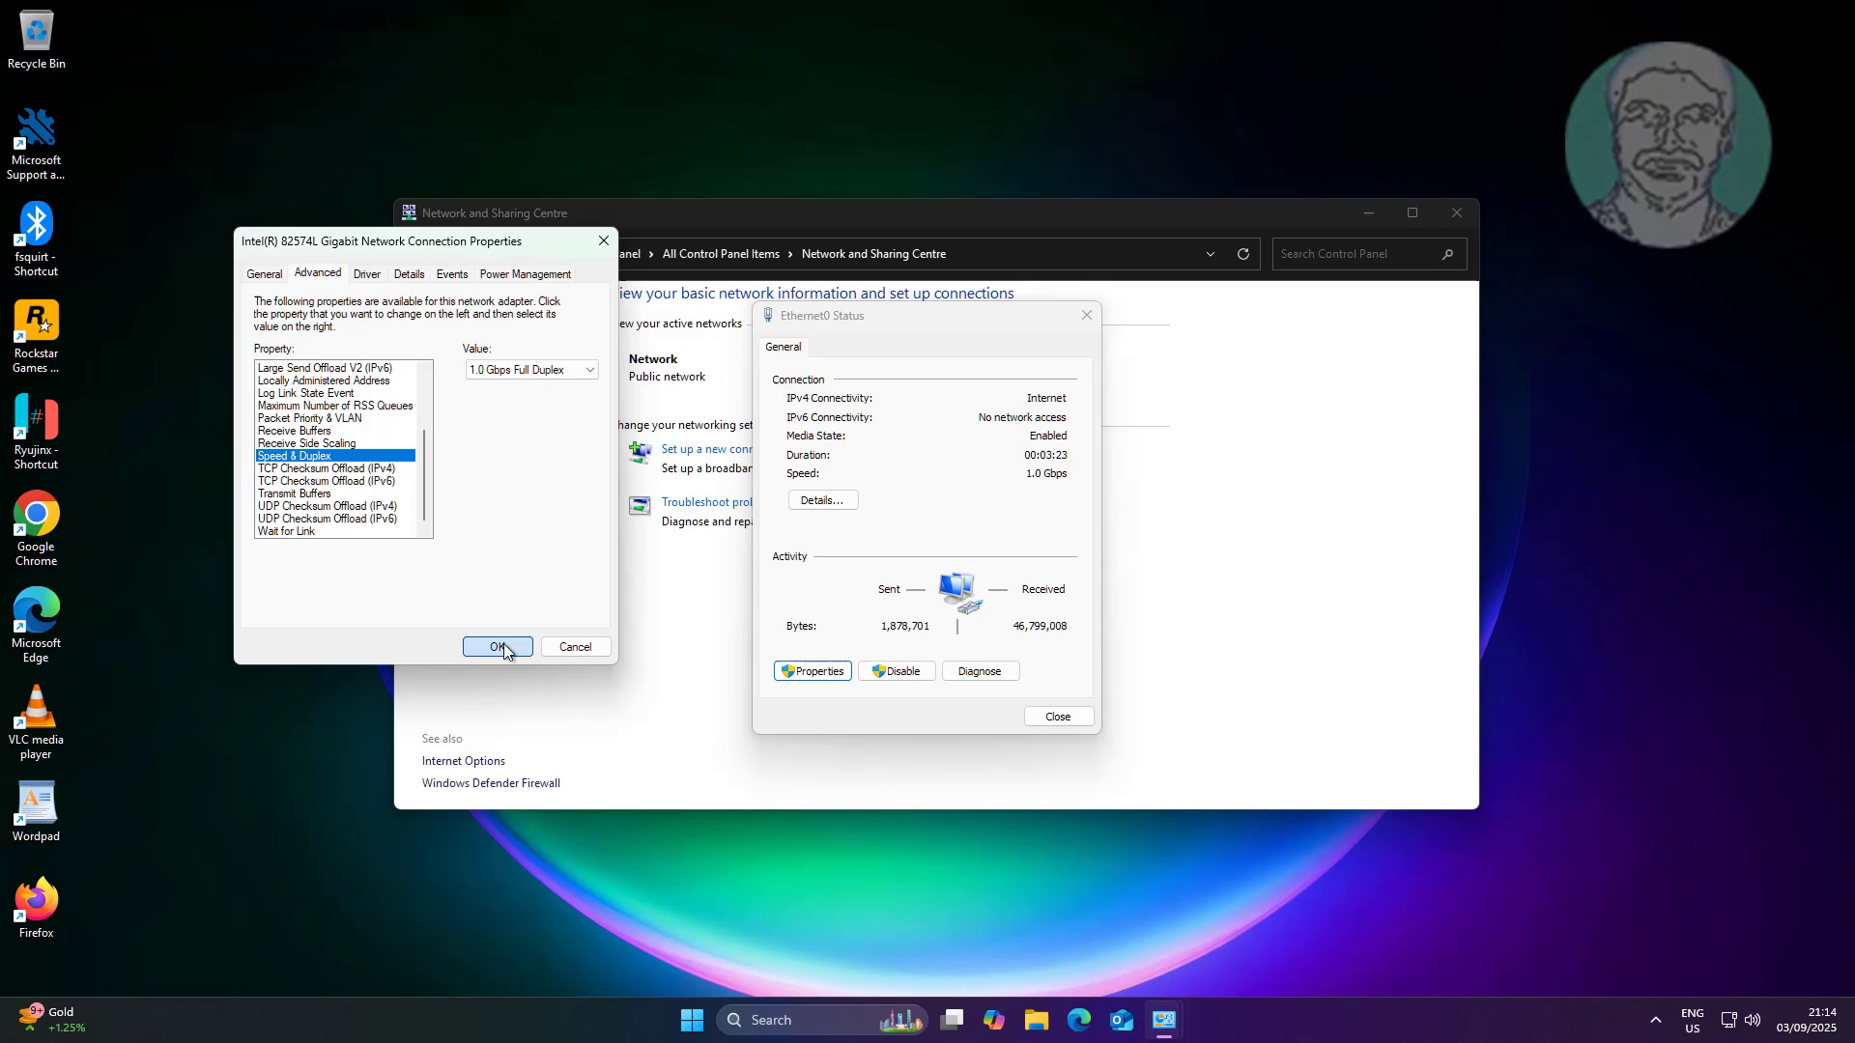
{"action": "left_click", "coordinate": [496, 647]}
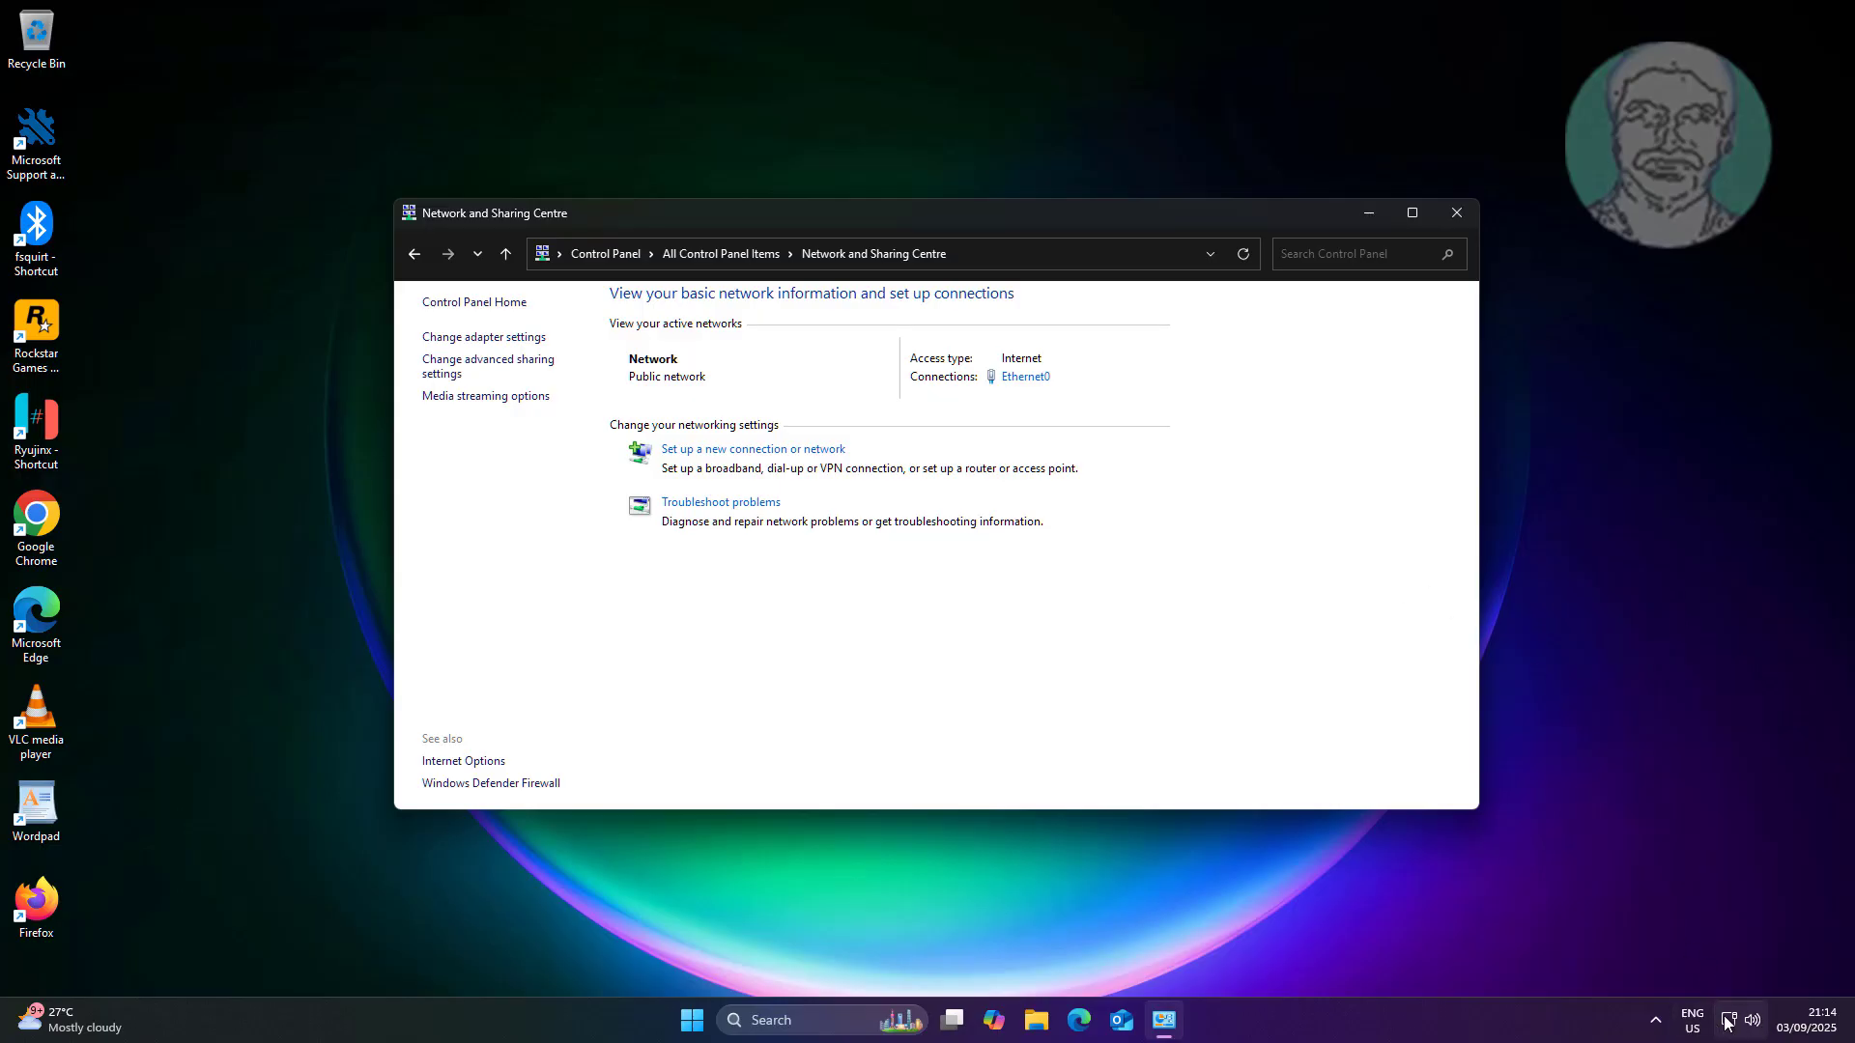
{"action": "mouse_move", "coordinate": [1714, 1013]}
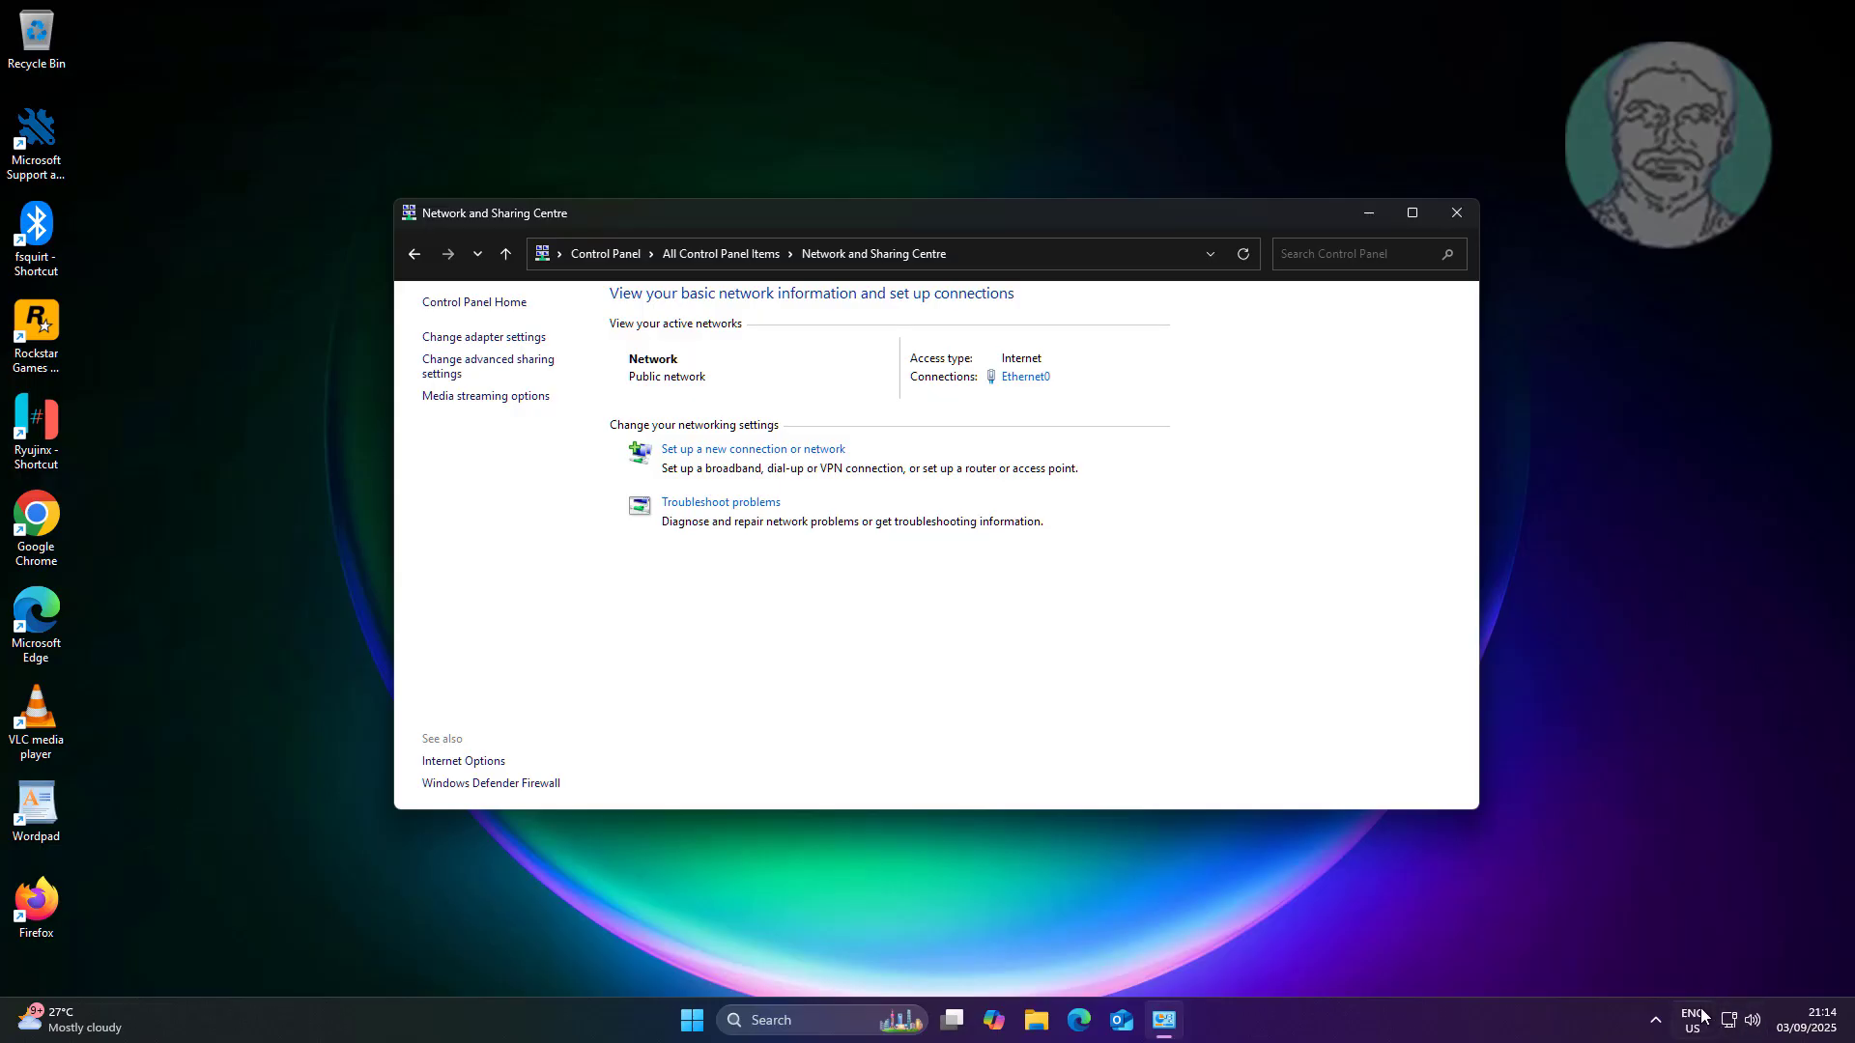
{"action": "mouse_move", "coordinate": [1713, 991]}
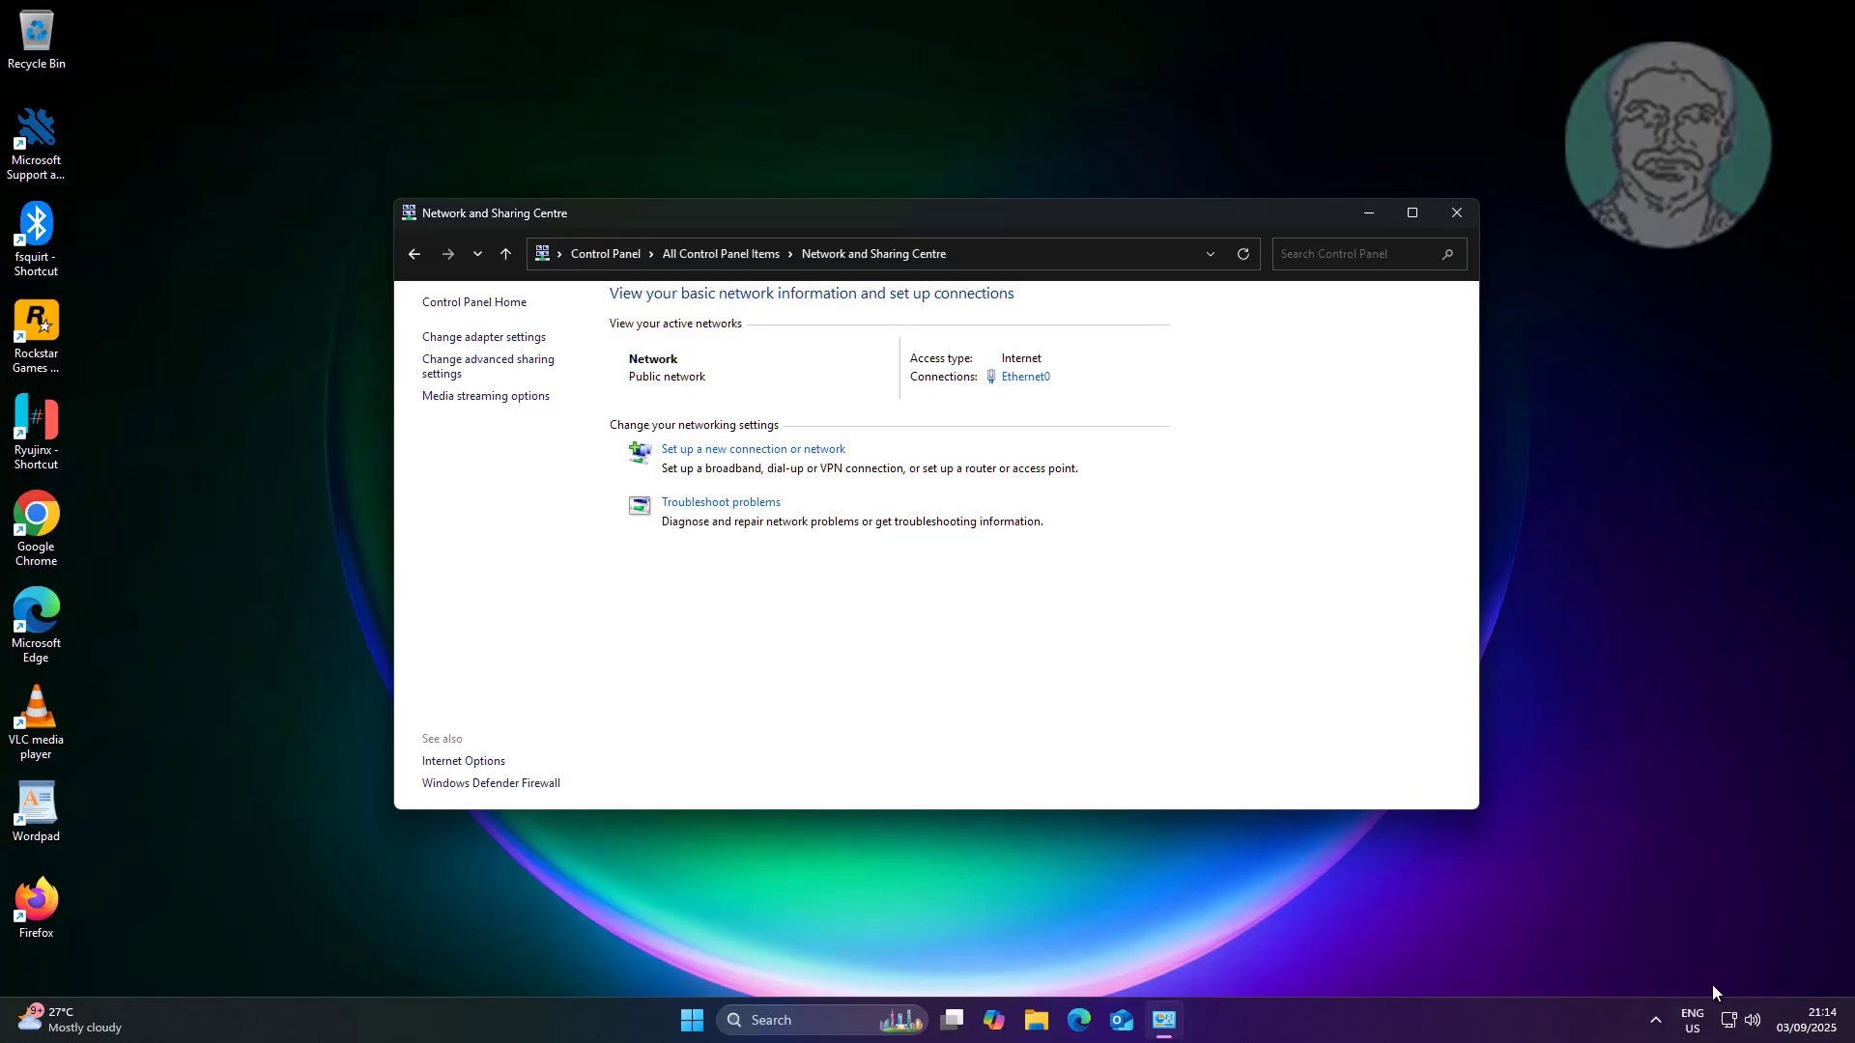
{"action": "mouse_move", "coordinate": [1581, 868]}
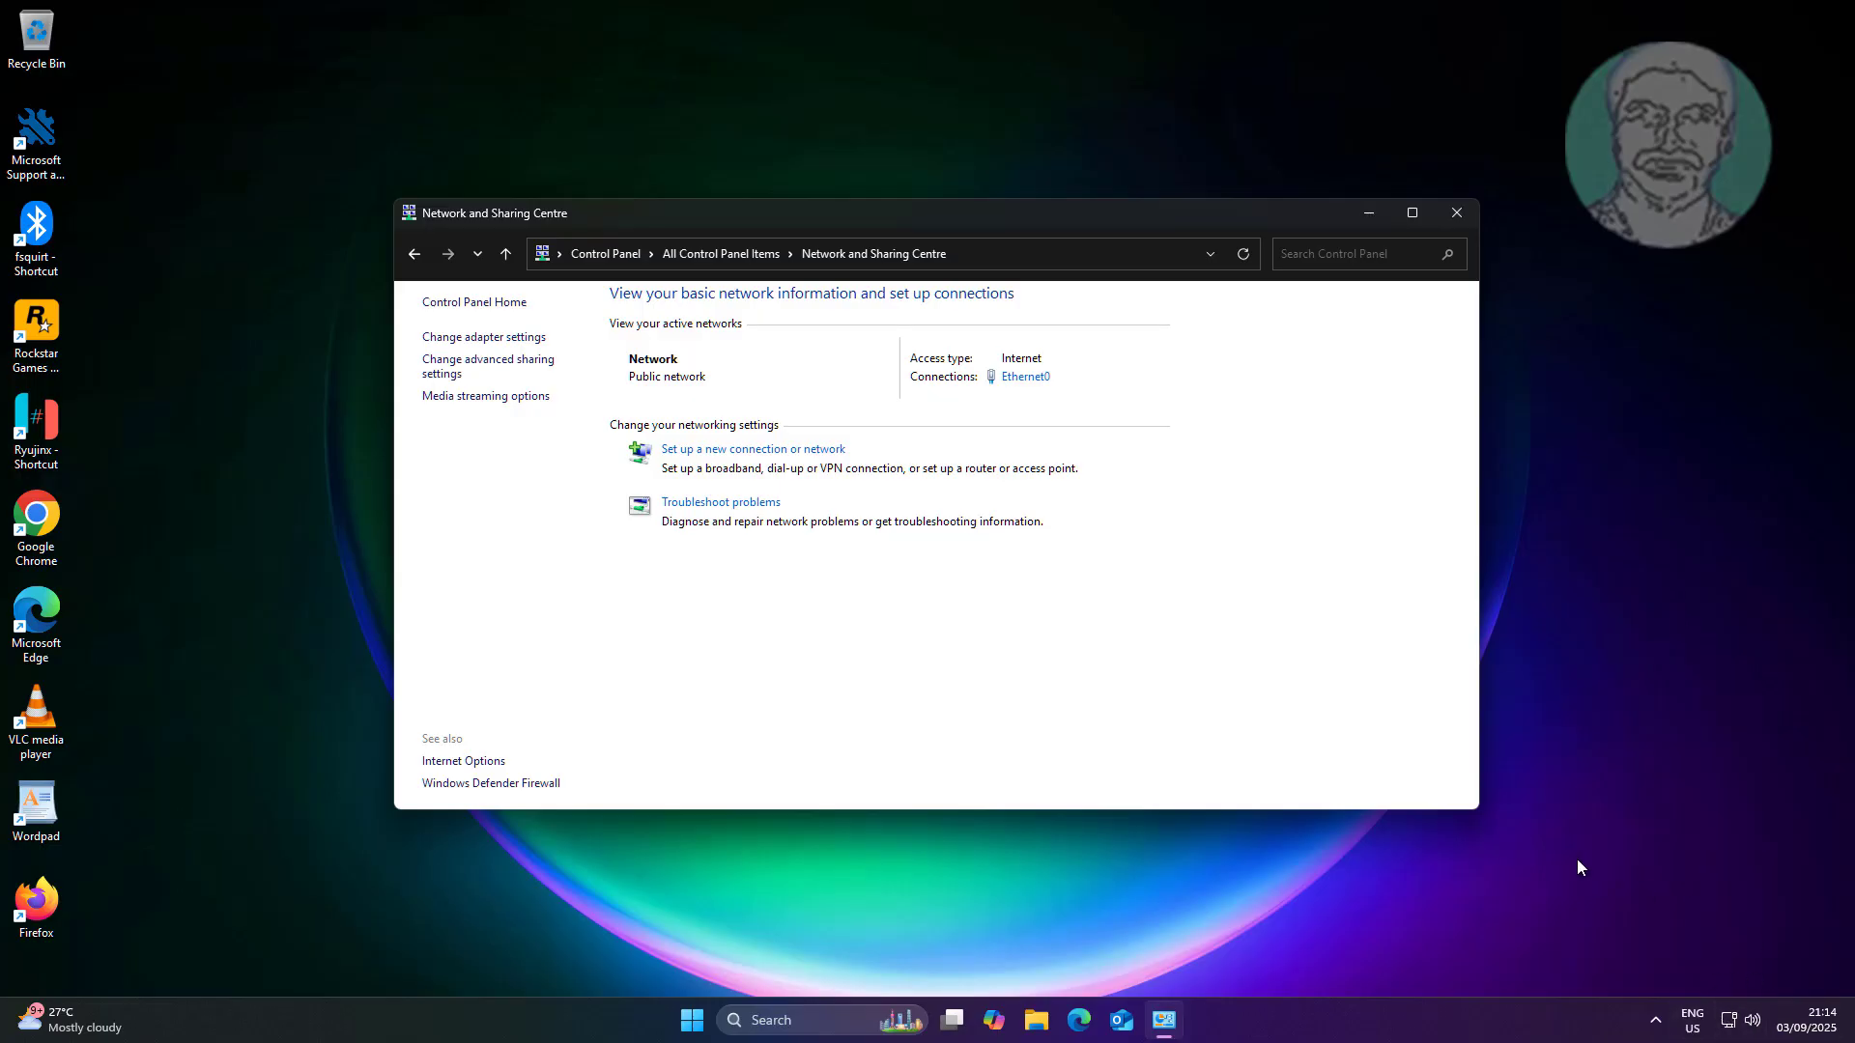
{"action": "mouse_move", "coordinate": [1488, 265]}
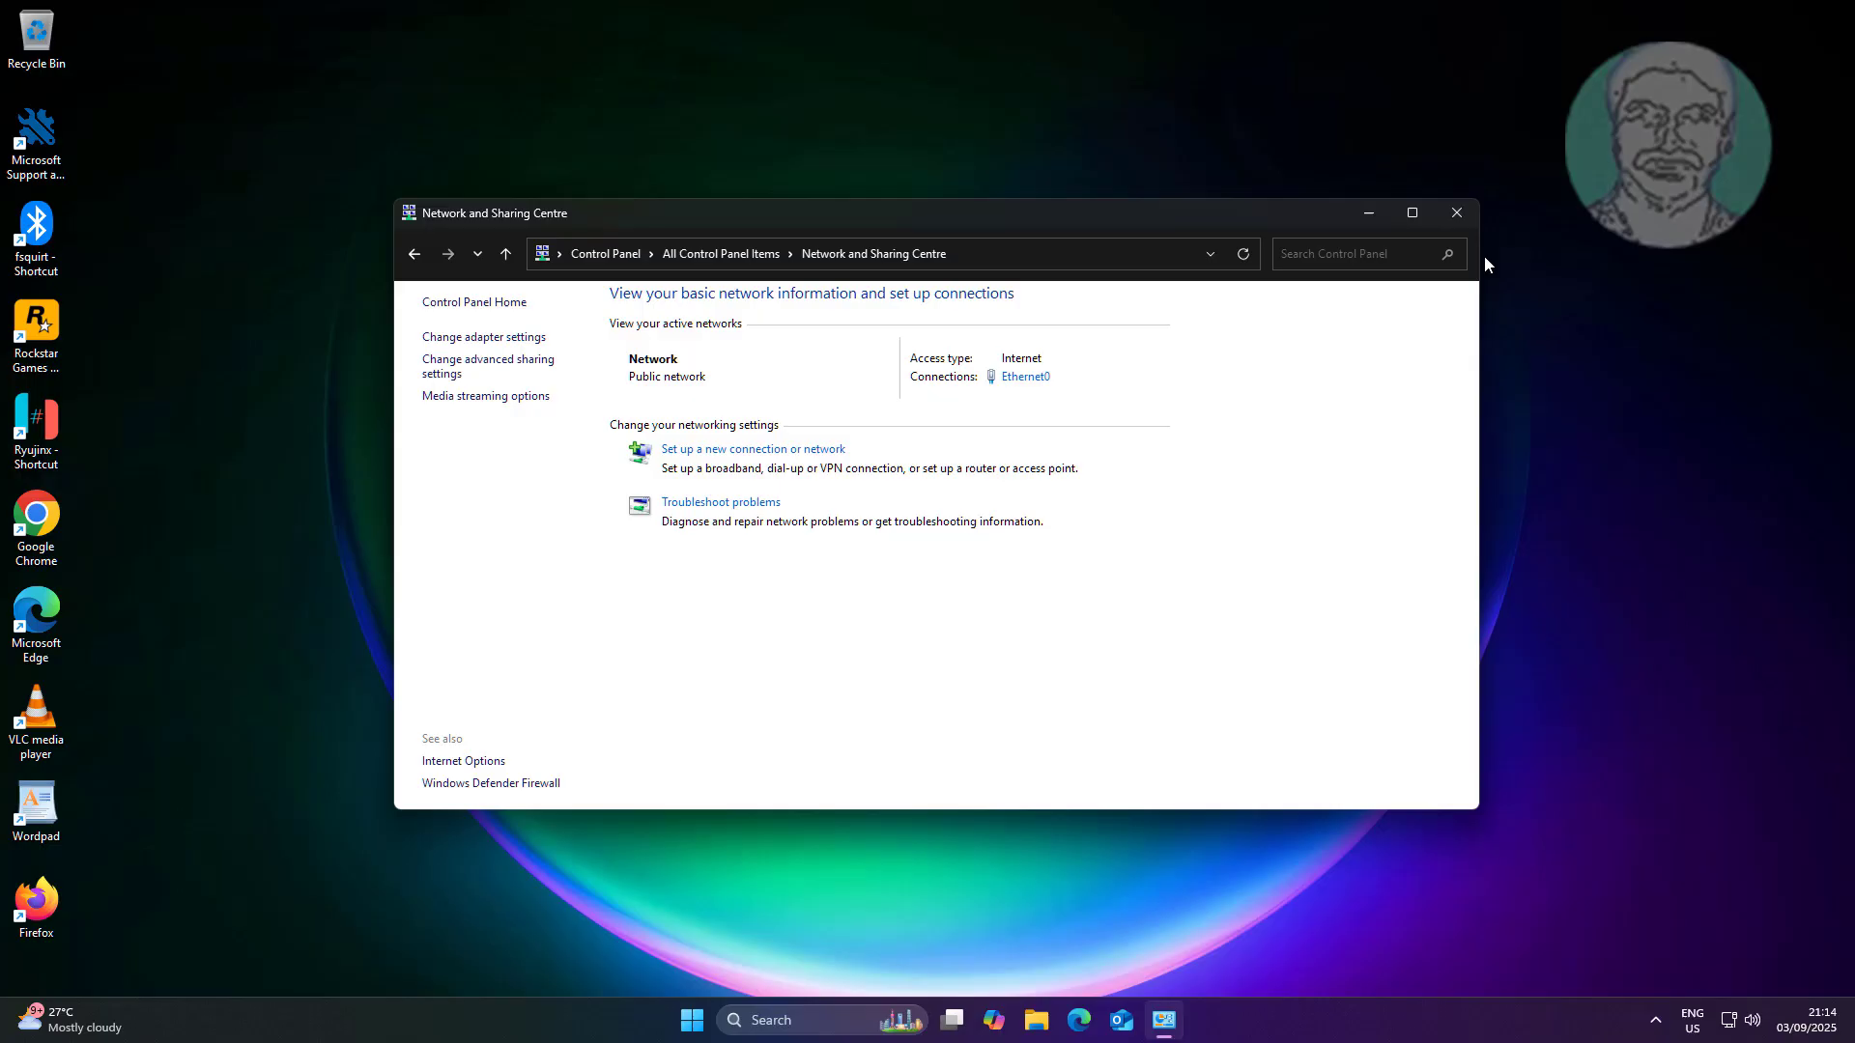